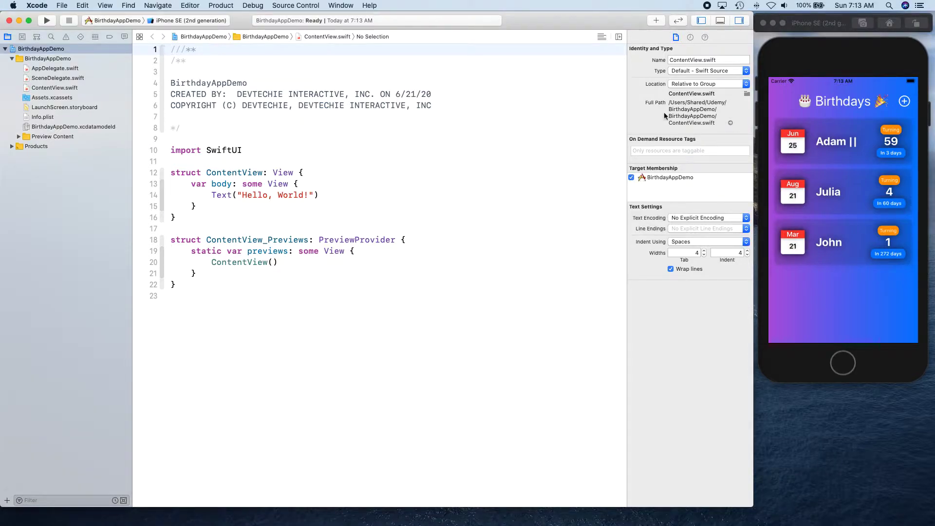
# Hide the Inspector panel, select ContentView.swift in the editor, and browse the File menu
pyautogui.click(740, 37)
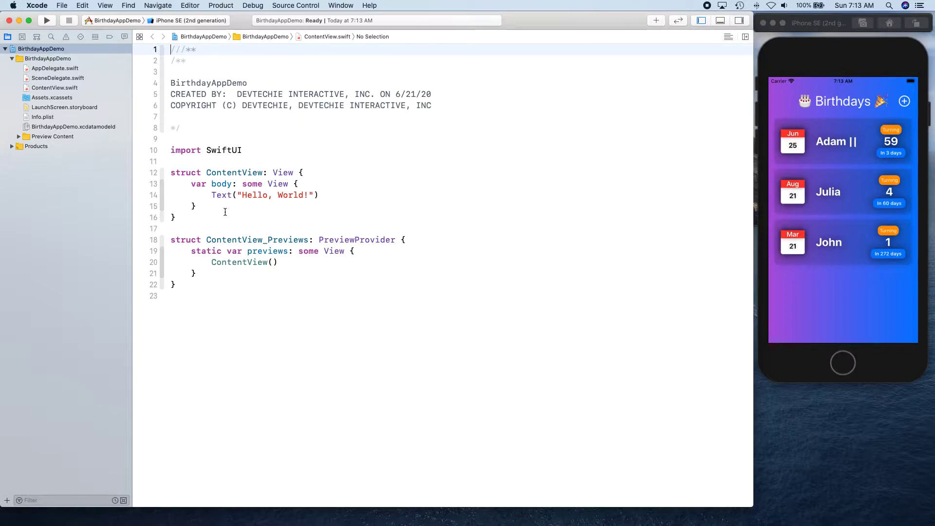
pyautogui.click(277, 184)
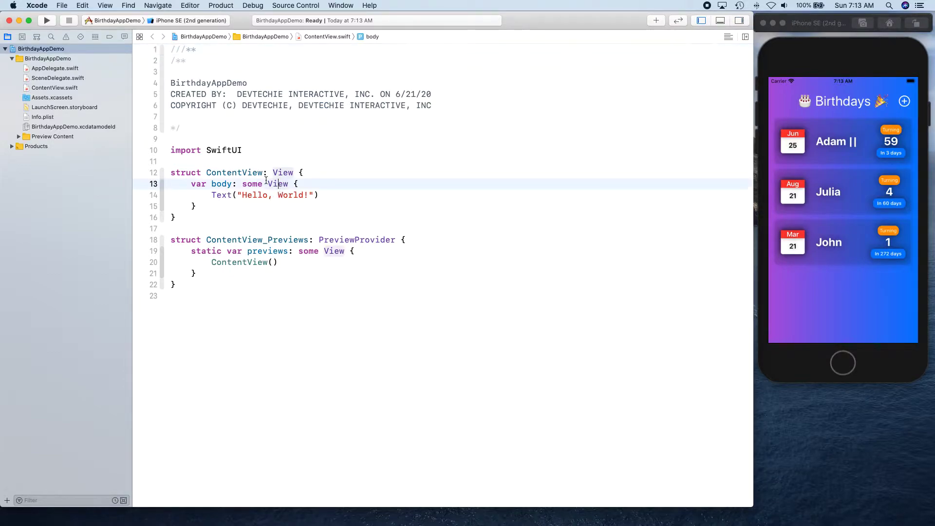
pyautogui.click(62, 5)
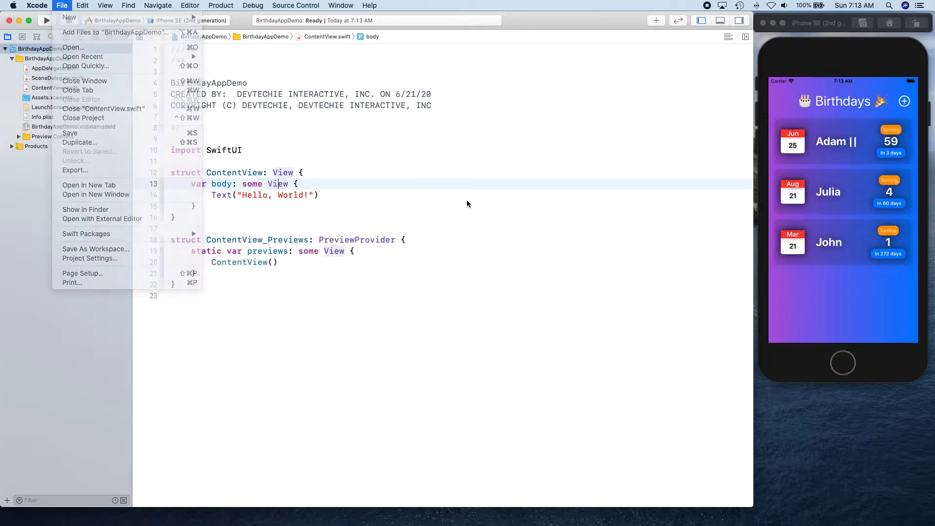
pyautogui.click(57, 78)
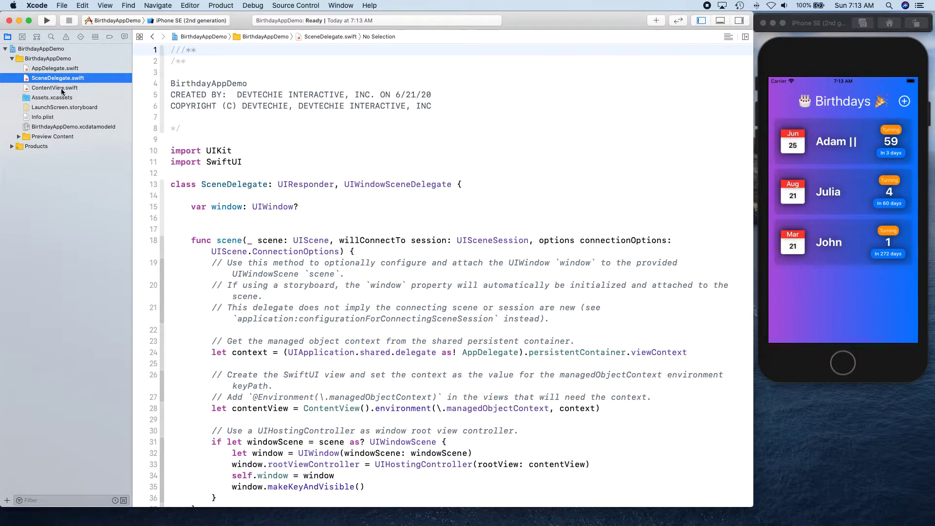
pyautogui.click(55, 88)
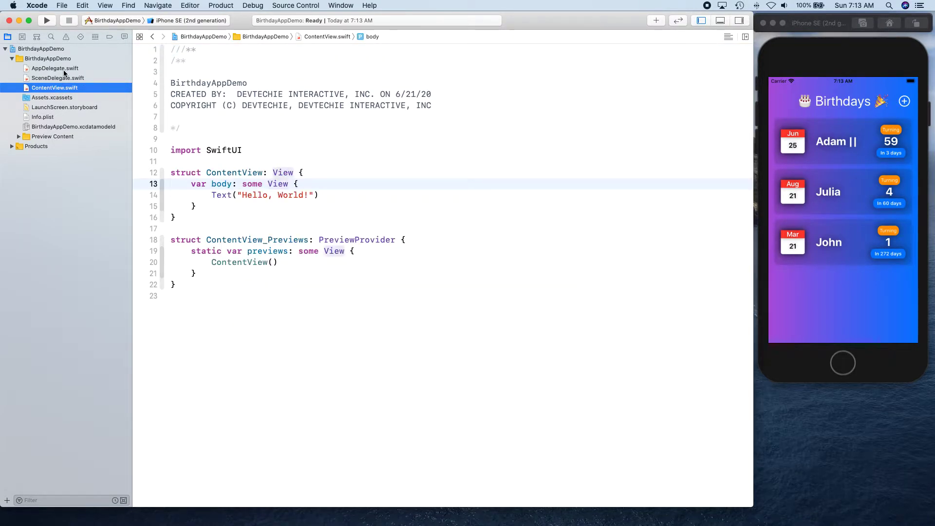
pyautogui.click(61, 5)
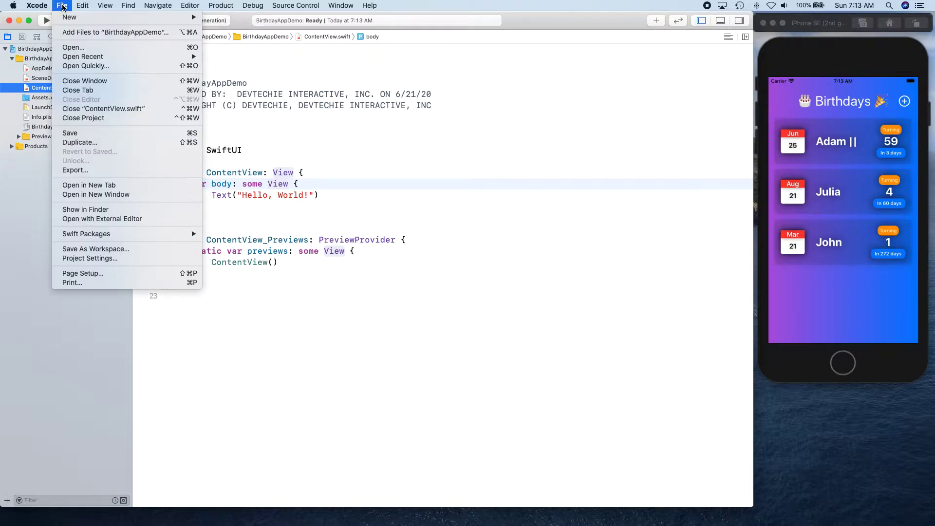
pyautogui.moveTo(69, 16)
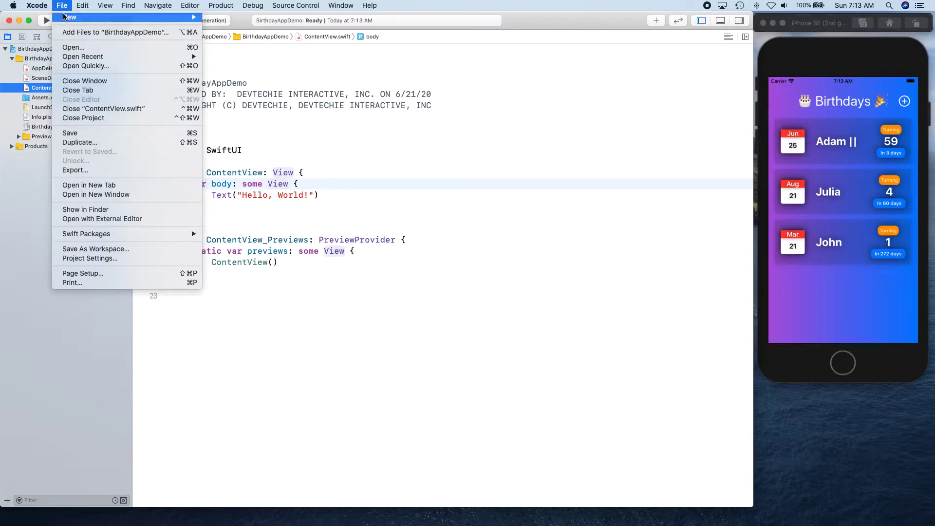
pyautogui.moveTo(70, 17)
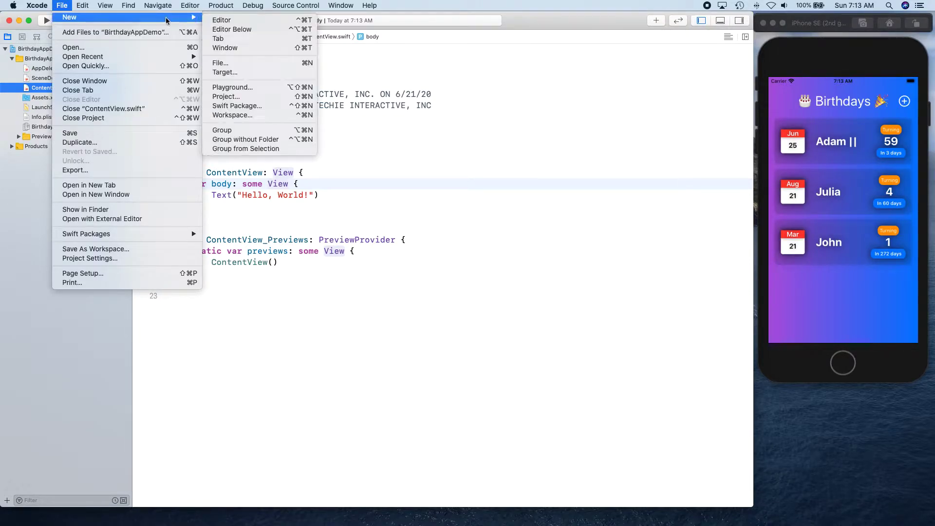
pyautogui.moveTo(226, 96)
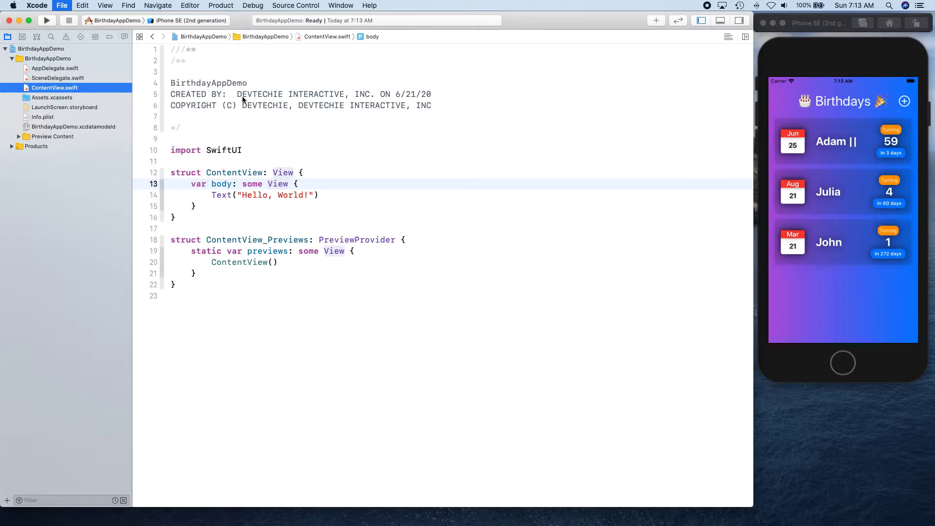
# Create a new project from the Single View App template and reach its options page
pyautogui.click(62, 6)
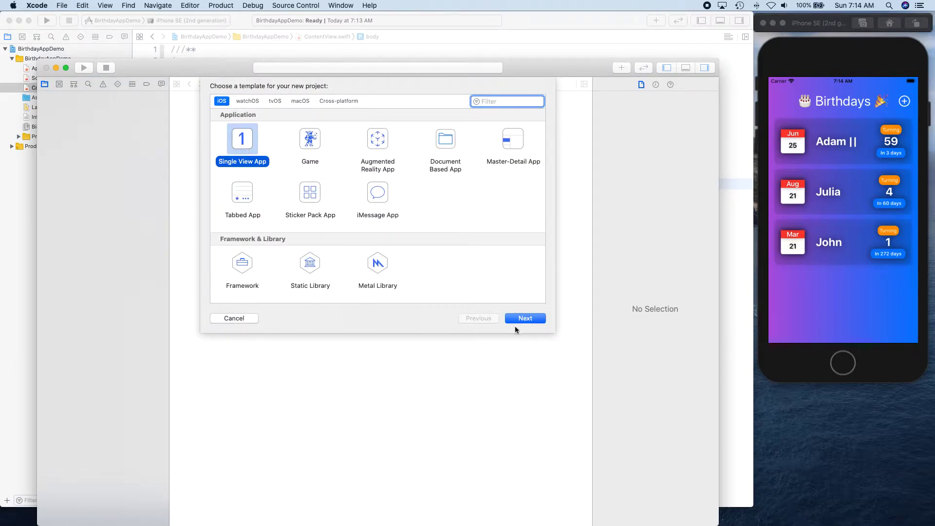
pyautogui.click(525, 318)
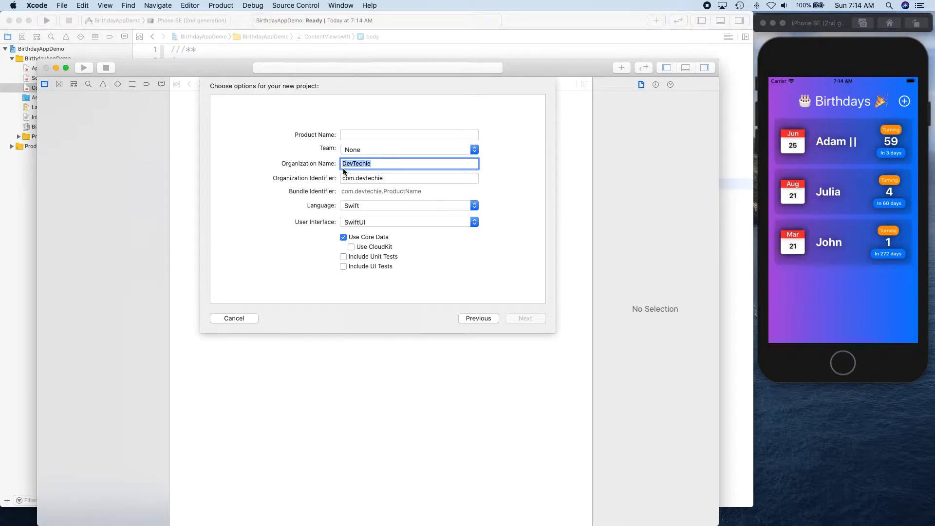
pyautogui.moveTo(366, 178)
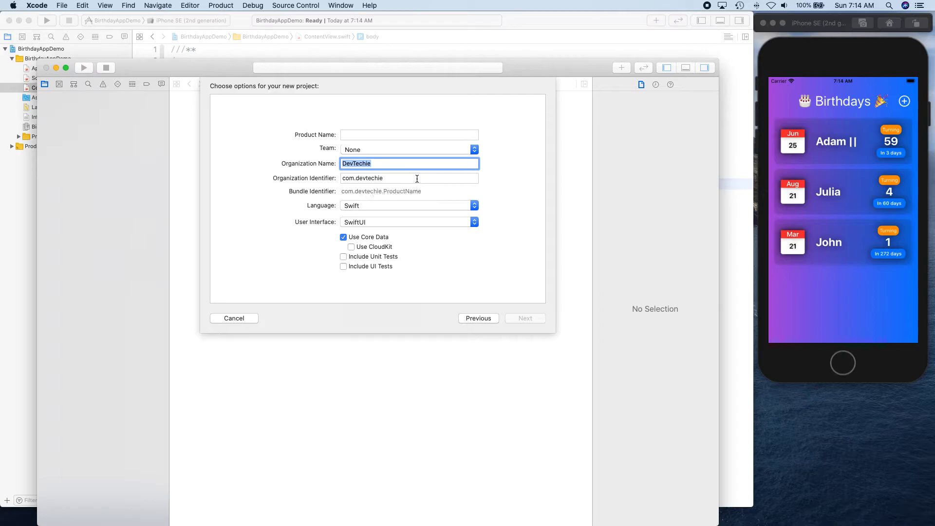
pyautogui.moveTo(417, 178)
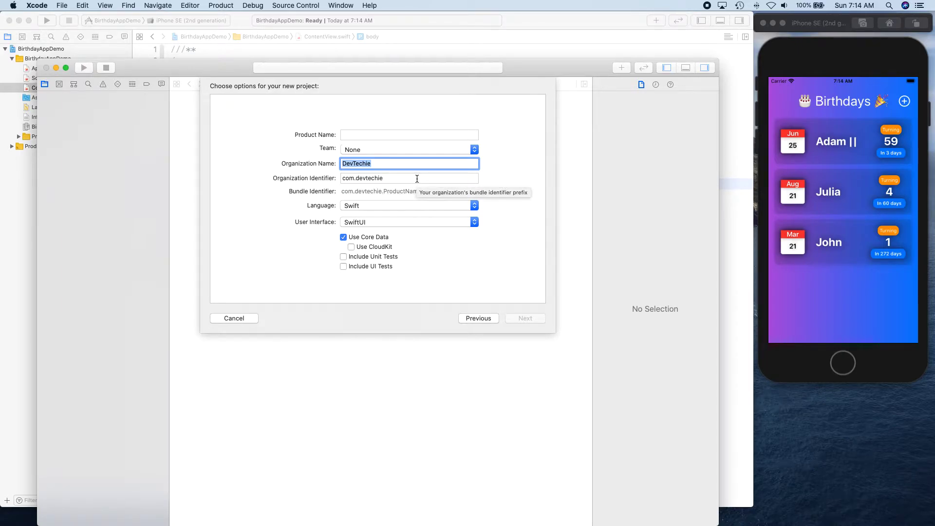
pyautogui.moveTo(345, 197)
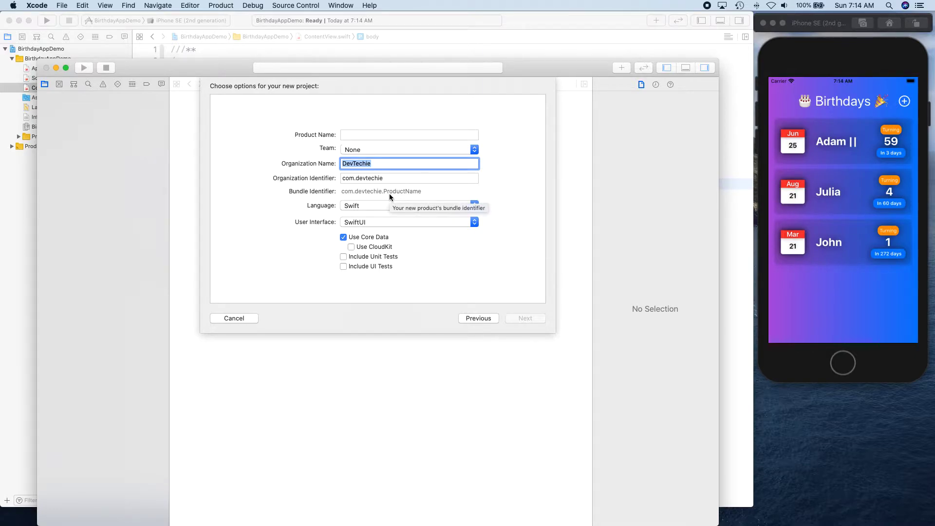
pyautogui.moveTo(316, 212)
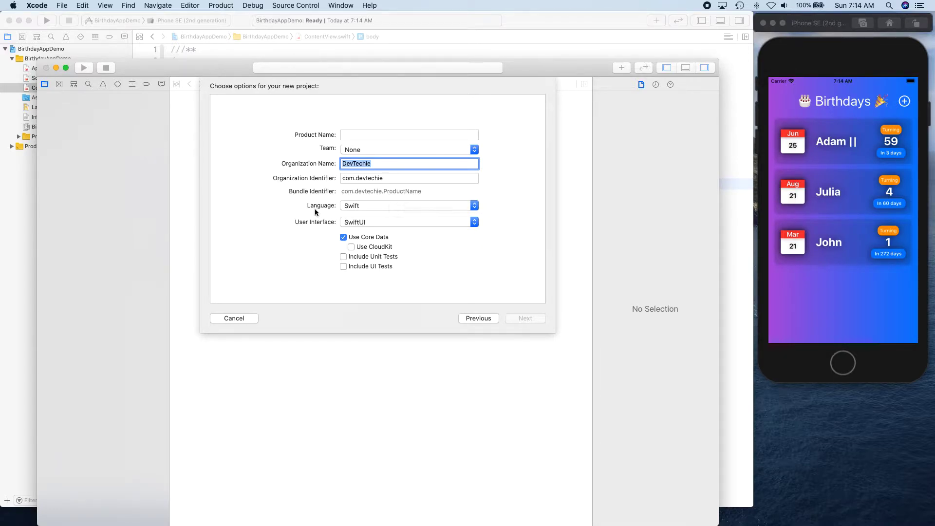
pyautogui.moveTo(359, 209)
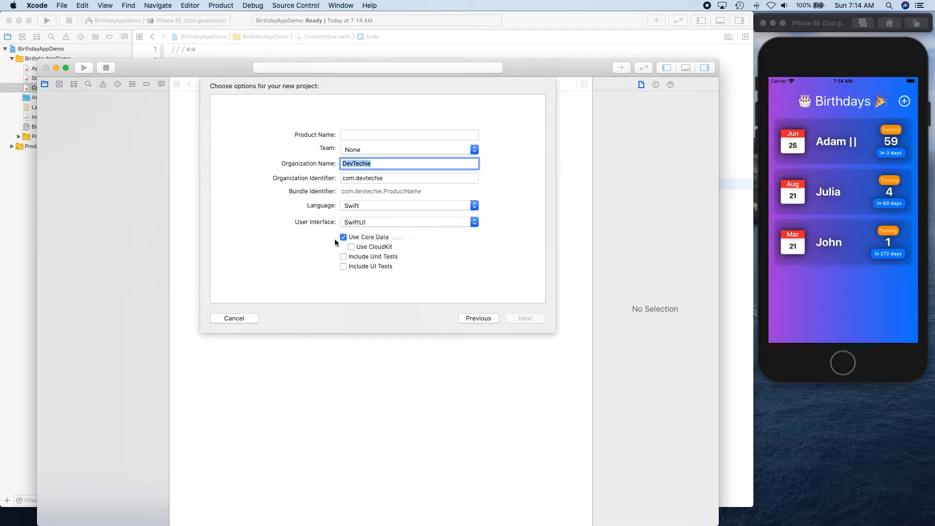
pyautogui.moveTo(368, 237)
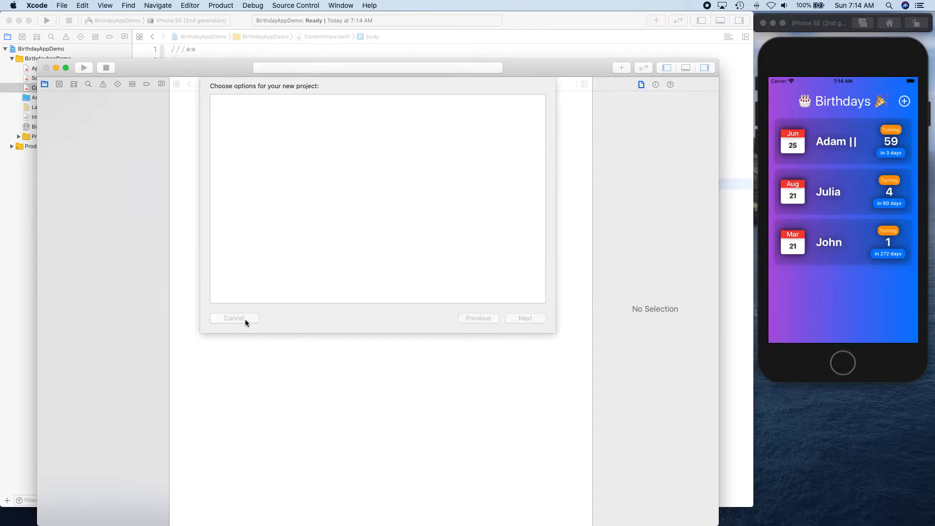
# Cancel the new project and add a Utils group without folder inside BirthdayAppDemo
pyautogui.click(234, 318)
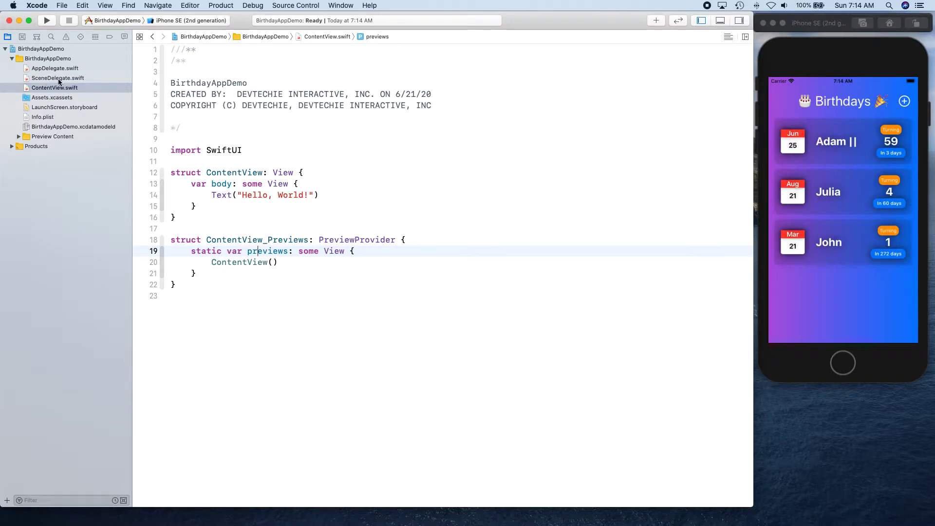
pyautogui.rightClick(47, 59)
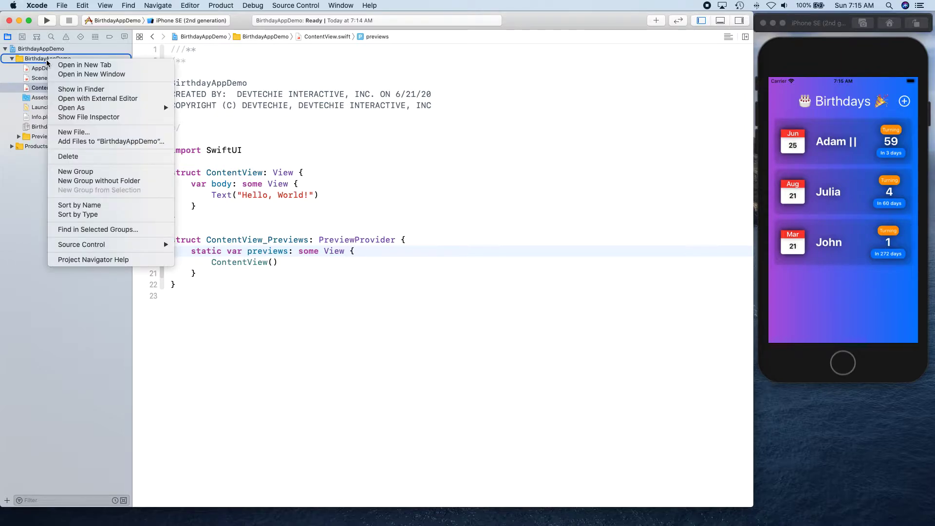
pyautogui.moveTo(88, 117)
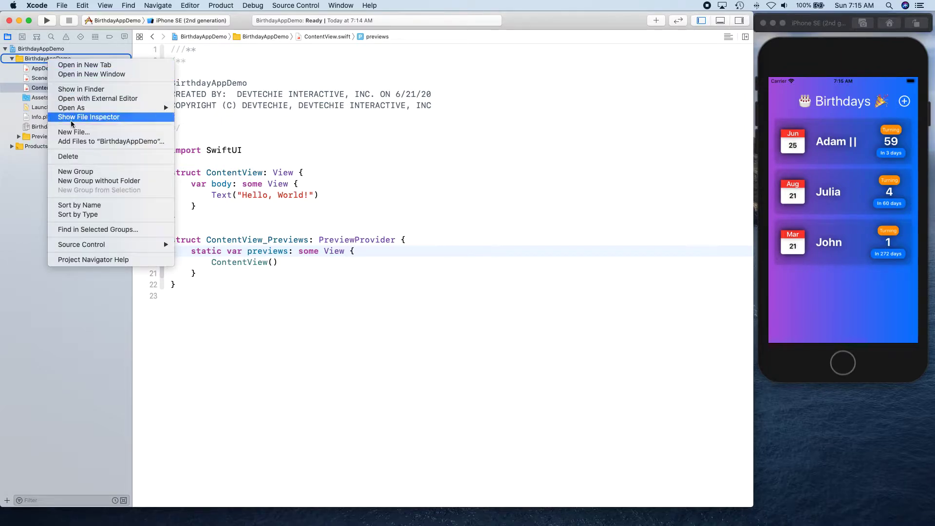
pyautogui.moveTo(98, 181)
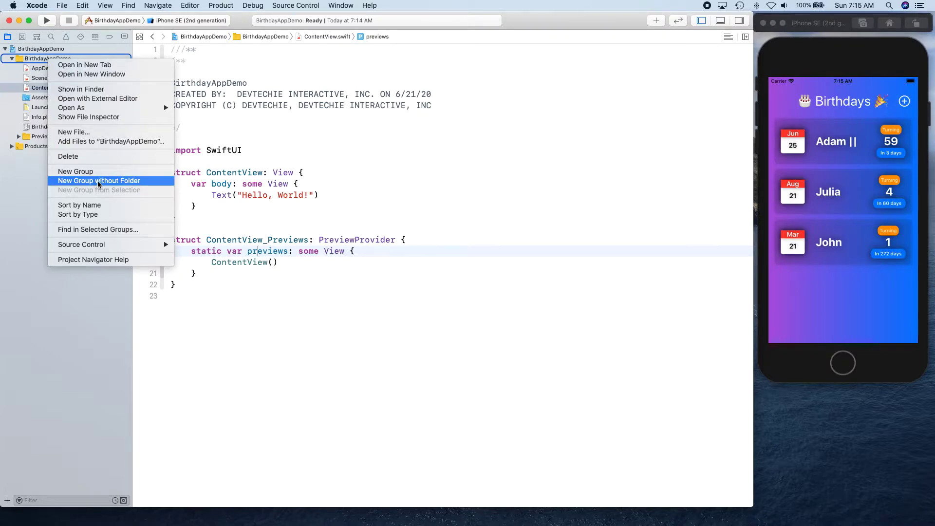
pyautogui.click(99, 181)
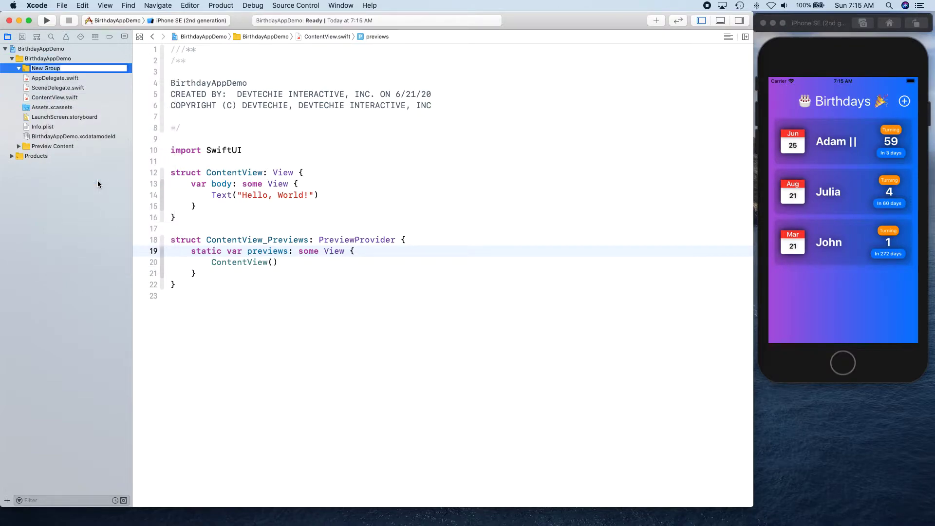
pyautogui.write('U')
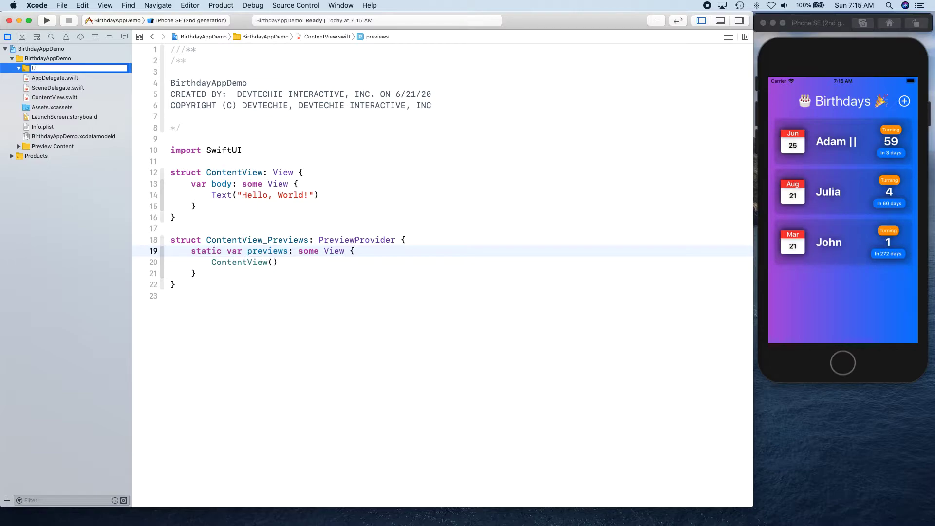
pyautogui.write('tils')
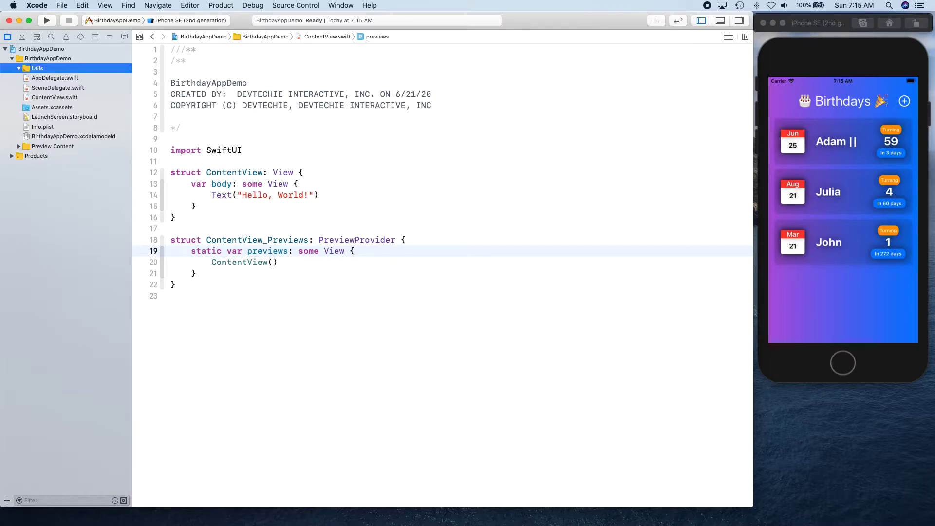
pyautogui.click(41, 49)
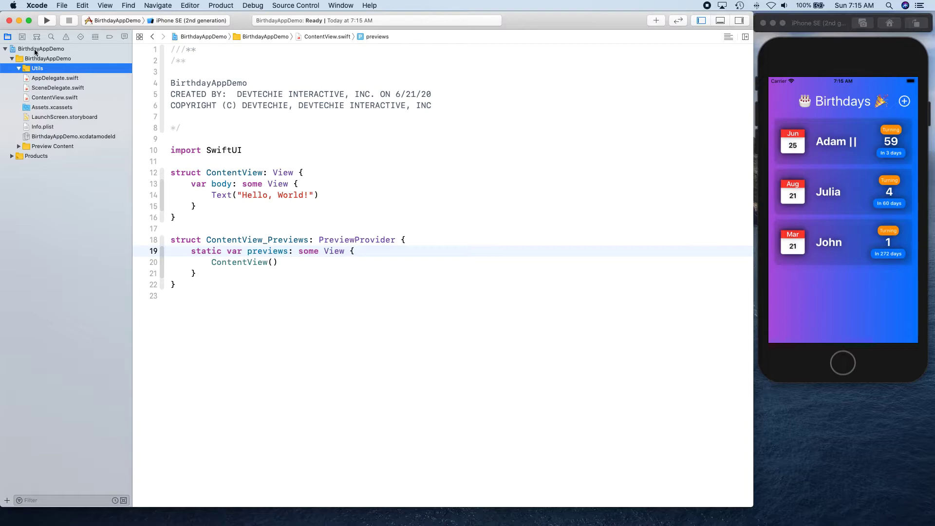
# Put BirthdayAppDemo.xcdatamodeld into a new folderless CoreDataDB group, then collapse it
pyautogui.rightClick(40, 49)
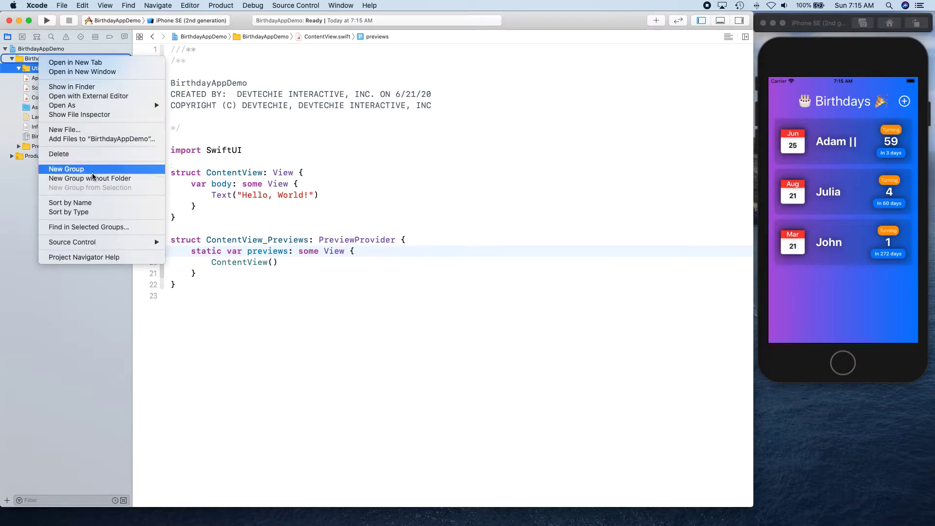
pyautogui.moveTo(89, 178)
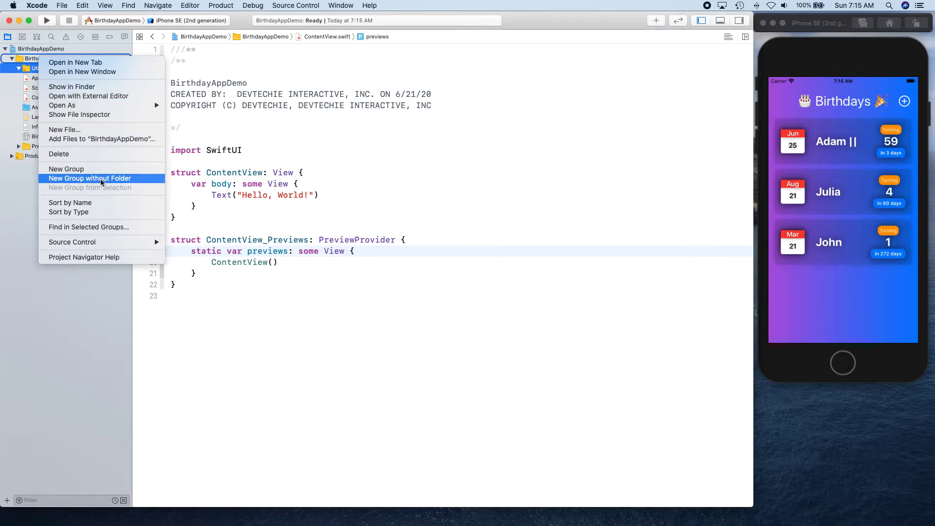
pyautogui.click(89, 179)
pyautogui.write('Core')
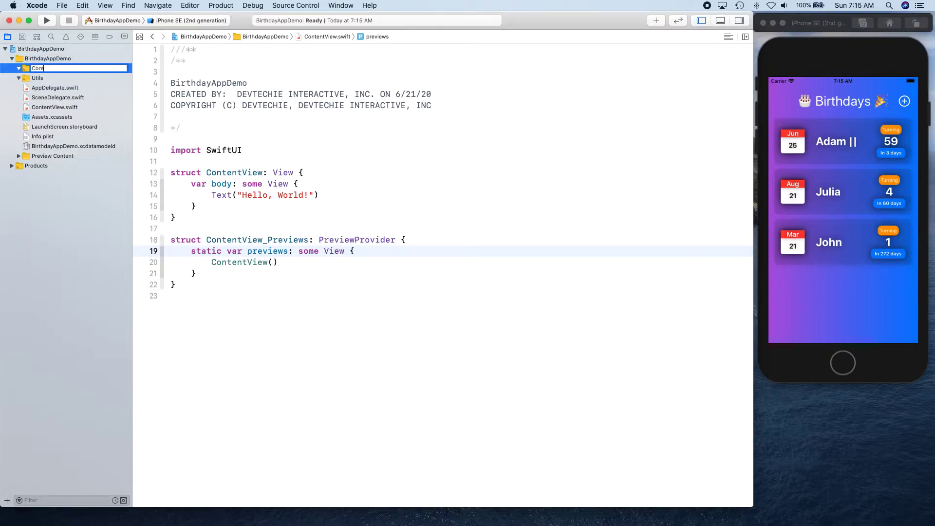
pyautogui.write('DataDB')
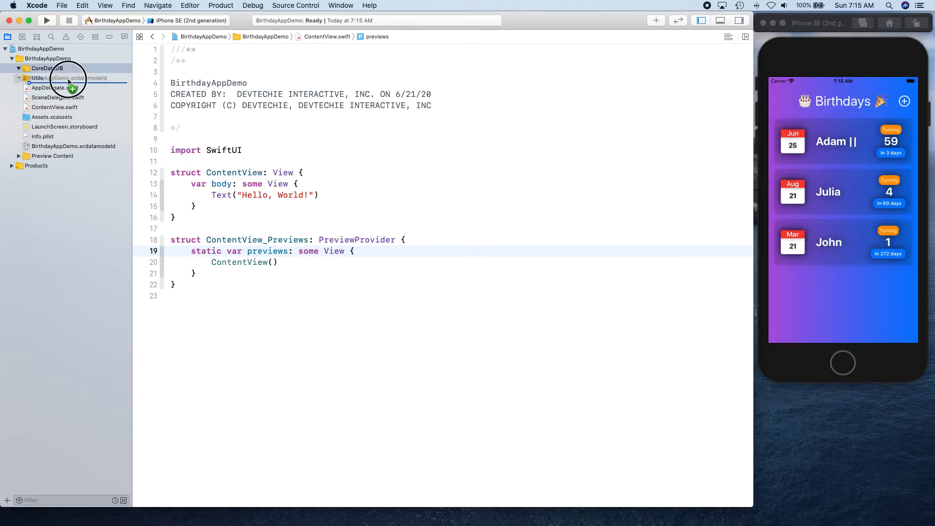
pyautogui.click(47, 69)
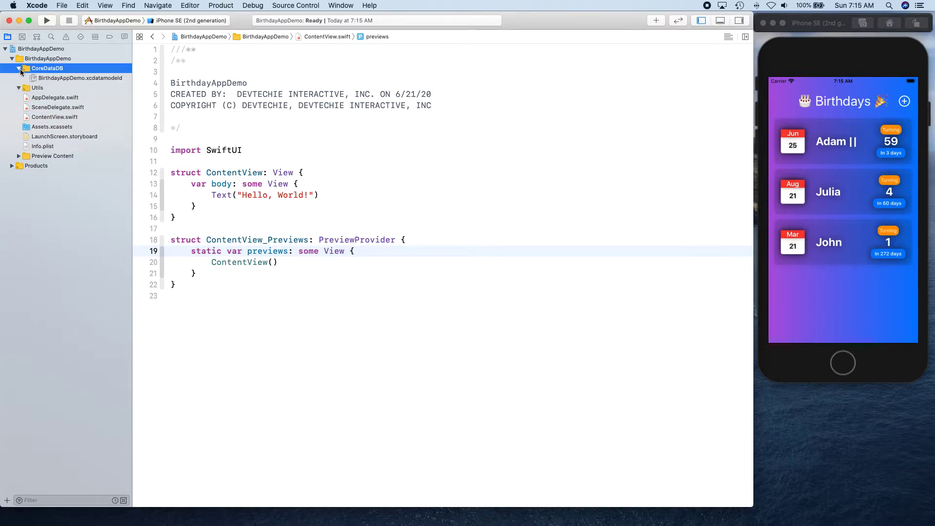
pyautogui.click(19, 68)
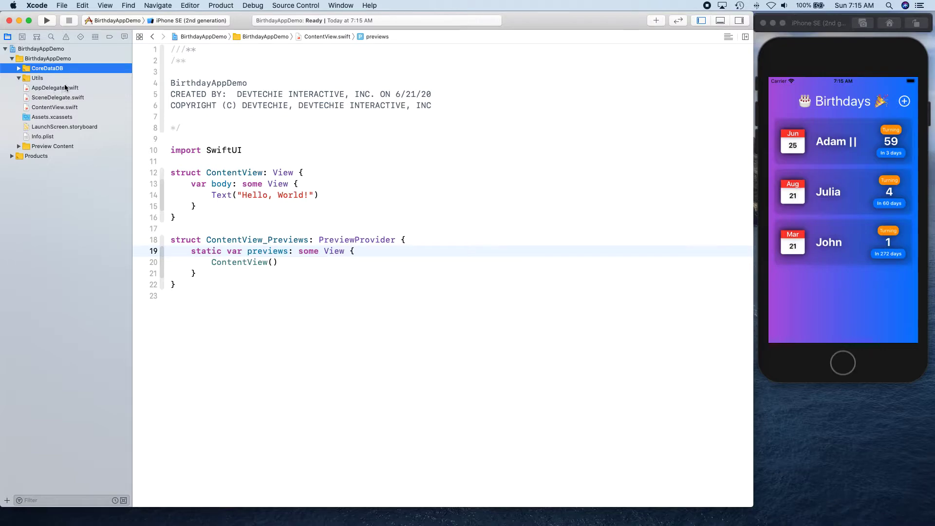
# Create a new group named App inside the BirthdayAppDemo group
pyautogui.rightClick(40, 48)
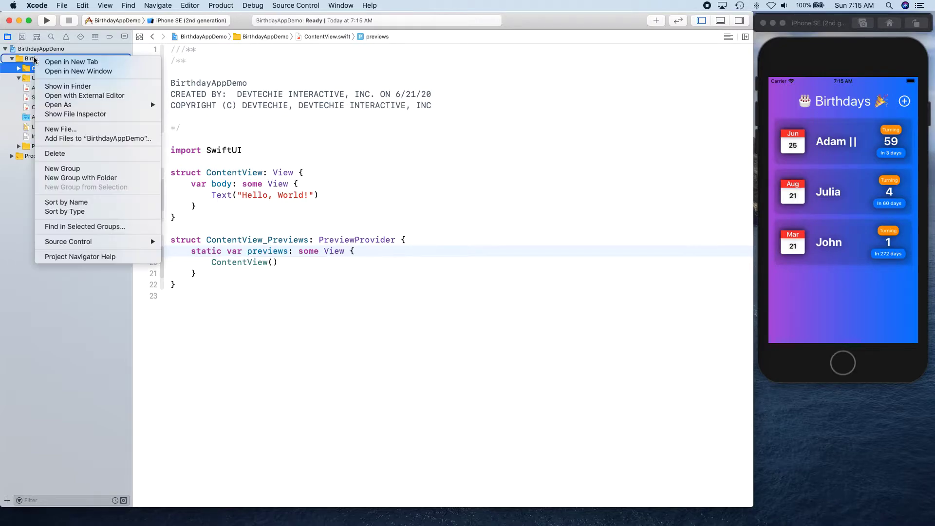
pyautogui.moveTo(80, 178)
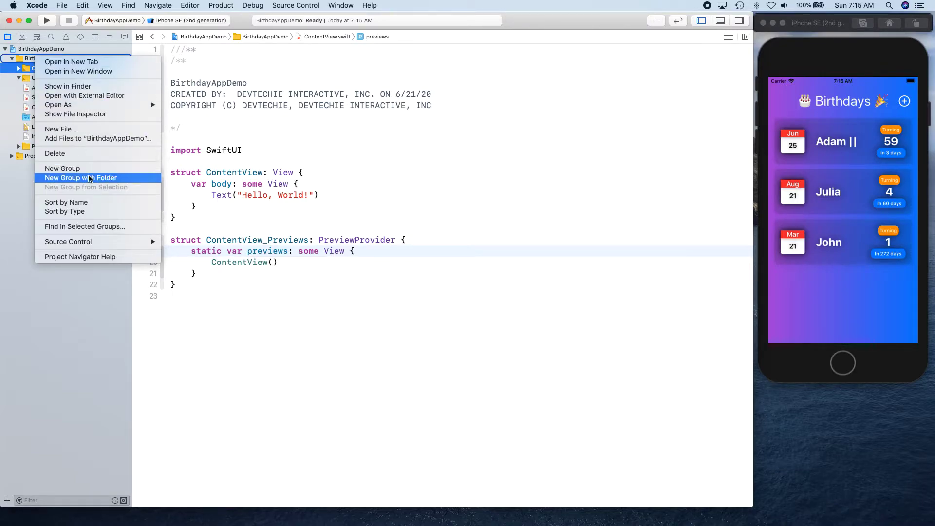
pyautogui.moveTo(58, 182)
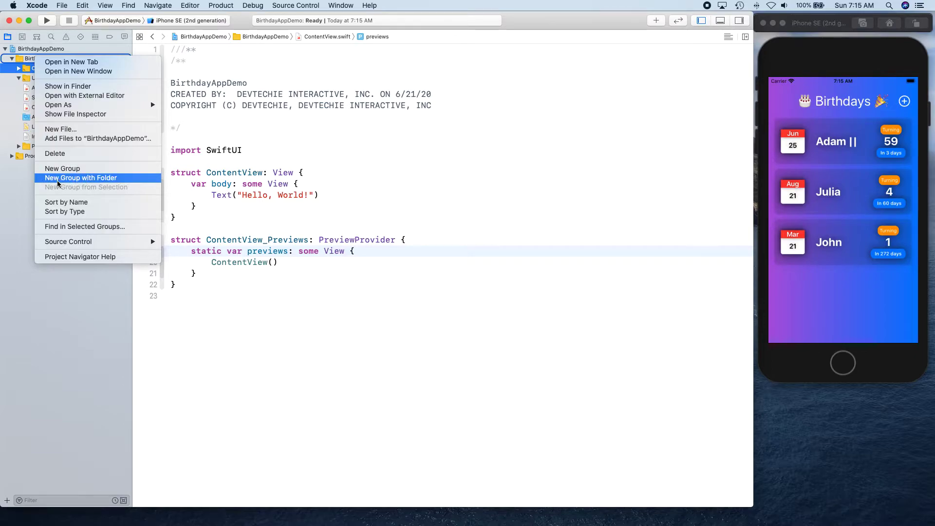
pyautogui.moveTo(97, 185)
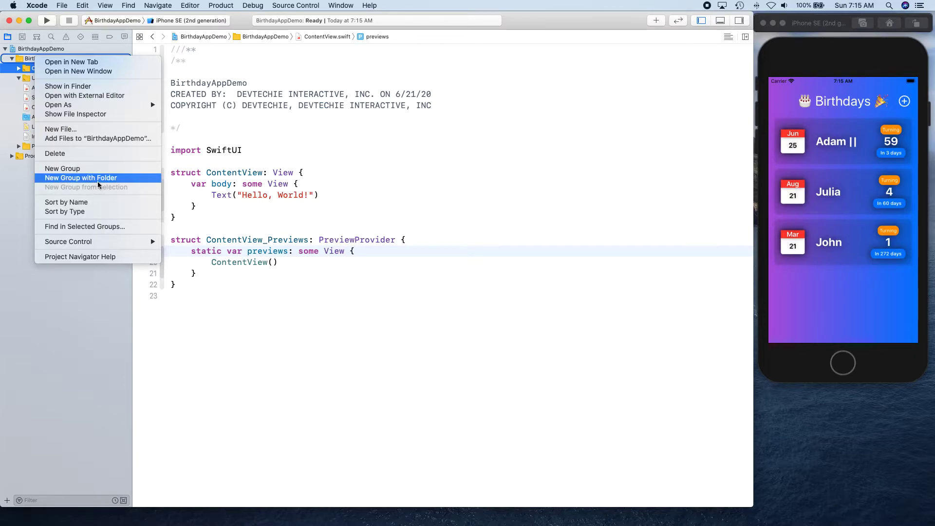
pyautogui.moveTo(62, 168)
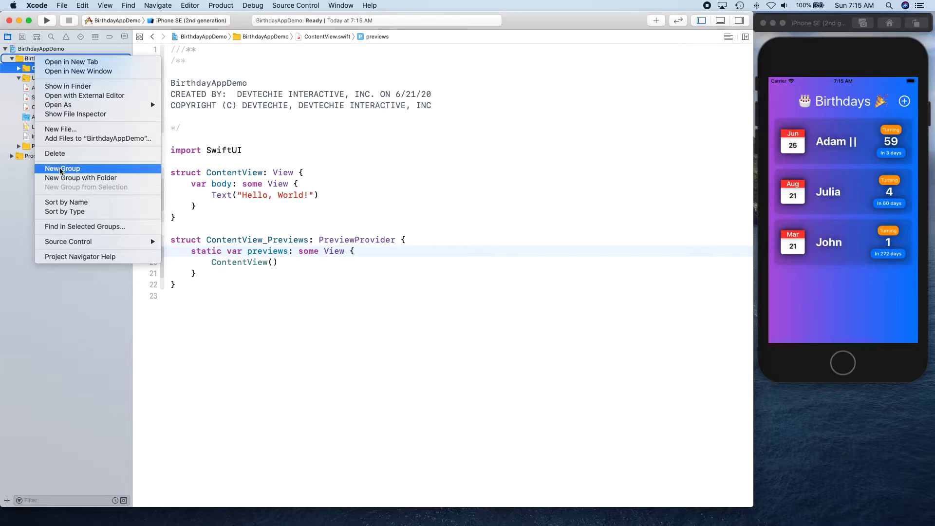
pyautogui.click(62, 168)
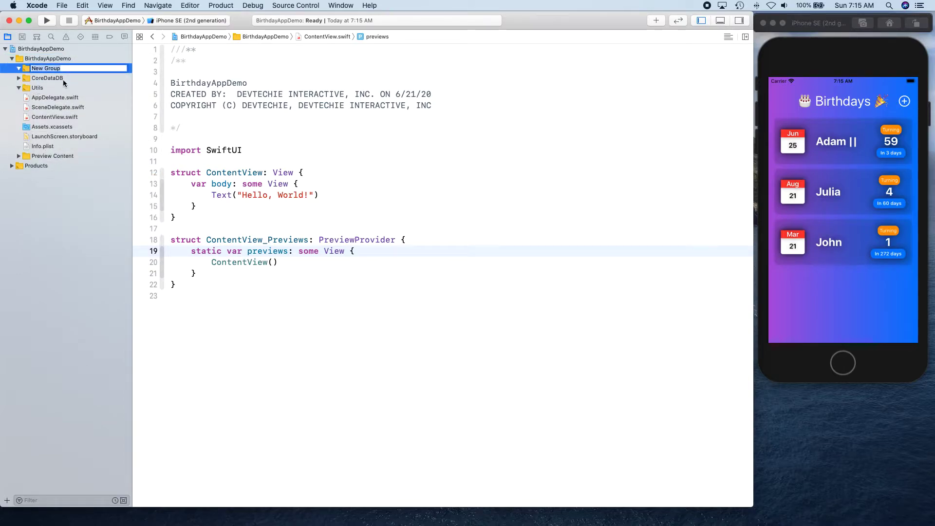
pyautogui.write('AP')
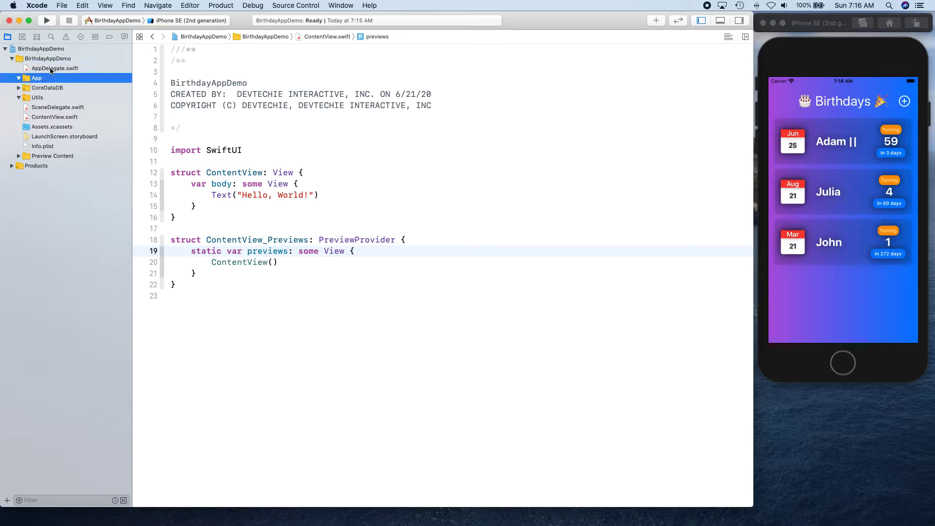
# Drag AppDelegate, SceneDelegate, Assets, LaunchScreen and Info.plist into the App group
pyautogui.click(54, 68)
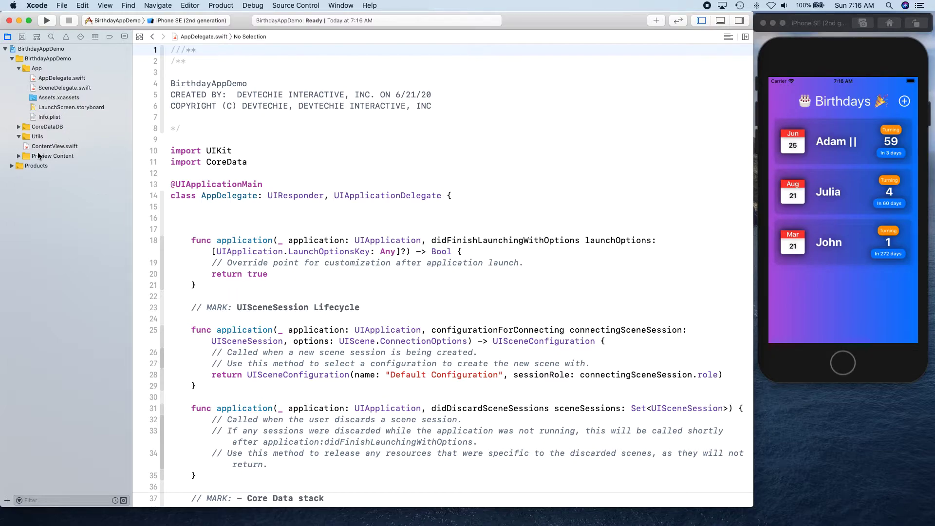
pyautogui.moveTo(49, 117); pyautogui.dragTo(60, 123)
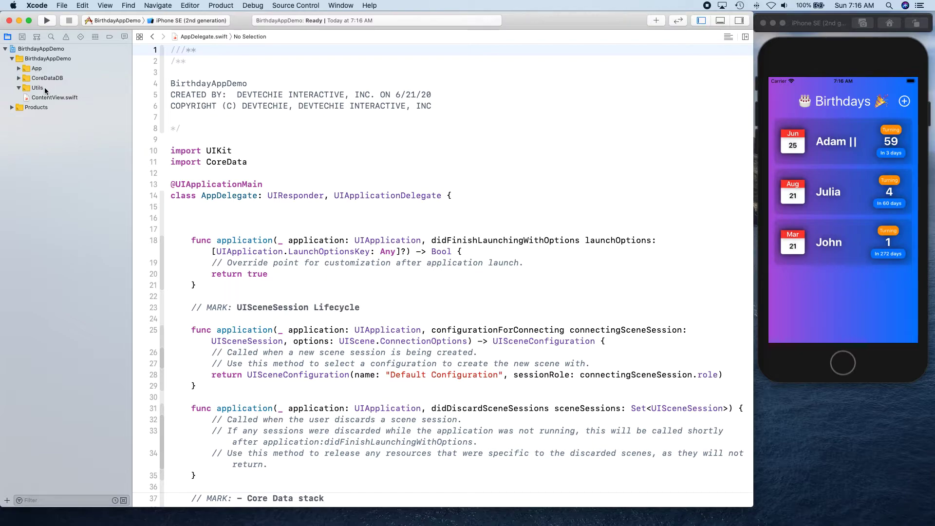
# Add a Views group to BirthdayAppDemo holding ContentView.swift, then collapse it
pyautogui.rightClick(41, 49)
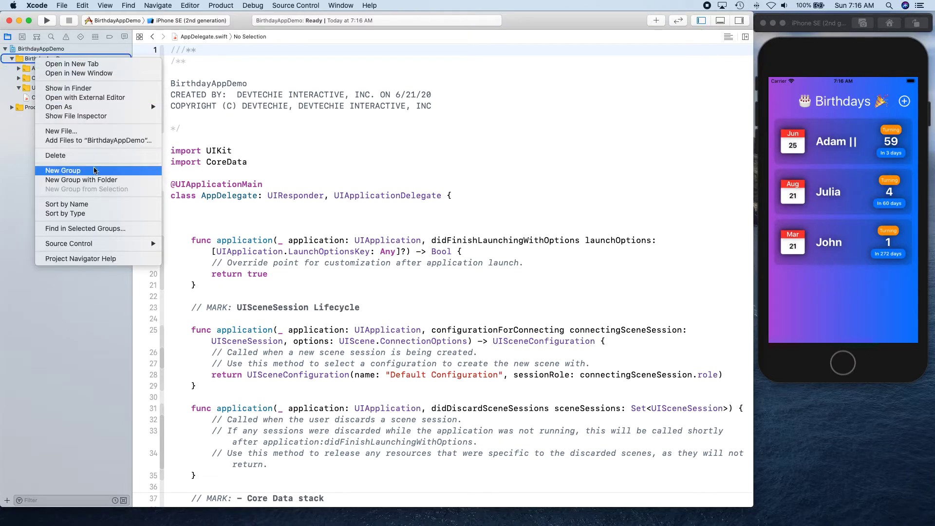
pyautogui.moveTo(96, 172)
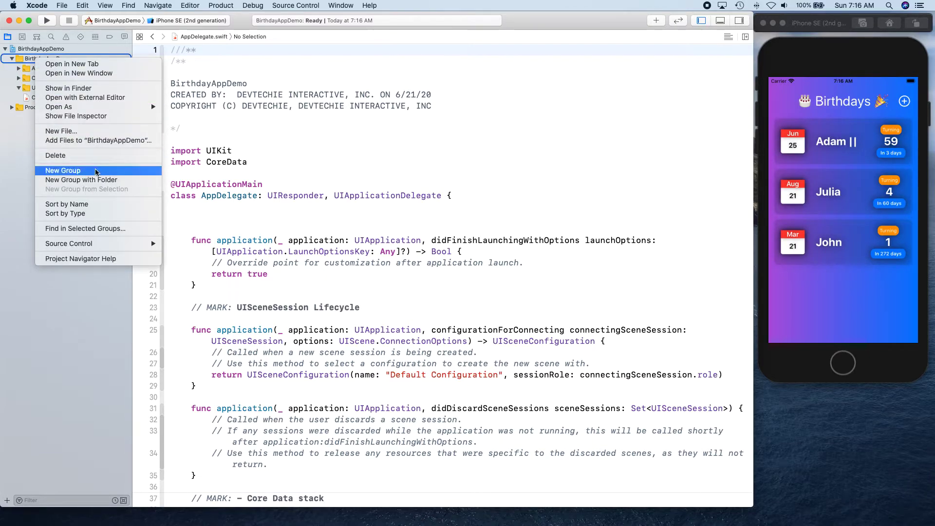
pyautogui.click(63, 170)
pyautogui.write('Views')
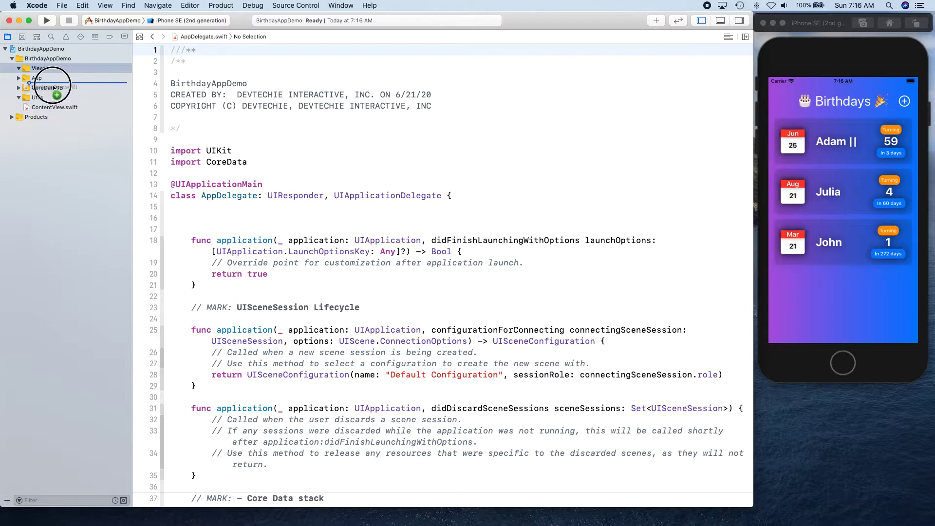
pyautogui.click(18, 68)
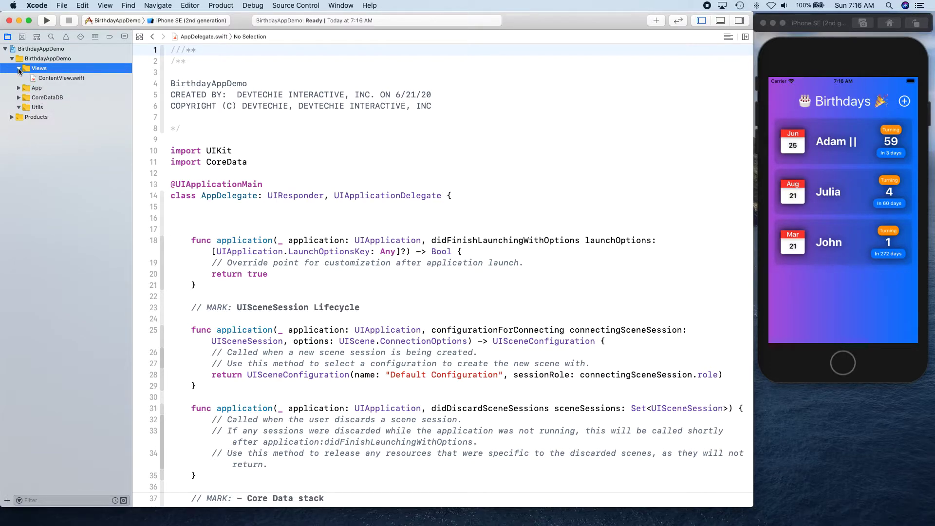
pyautogui.click(19, 69)
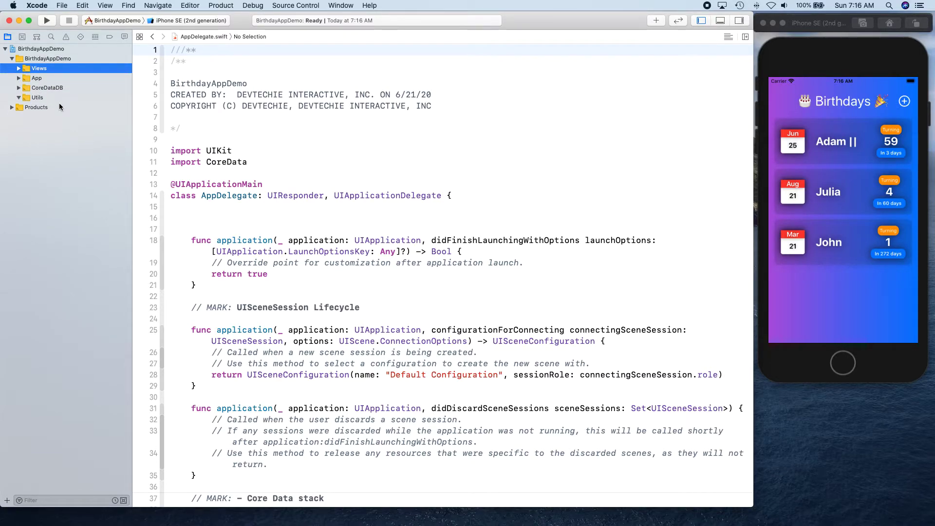
# Add a ViewModels group to BirthdayAppDemo and begin adding the Models group
pyautogui.rightClick(41, 58)
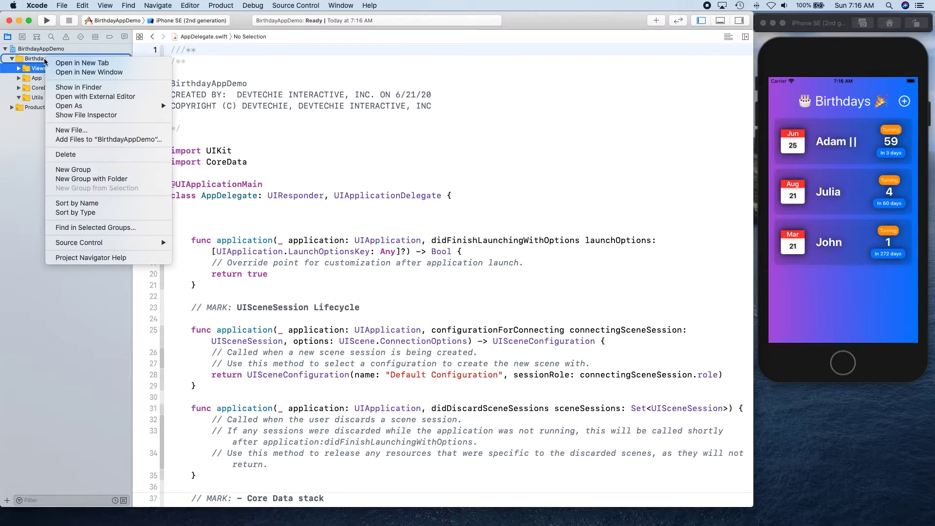
pyautogui.click(72, 170)
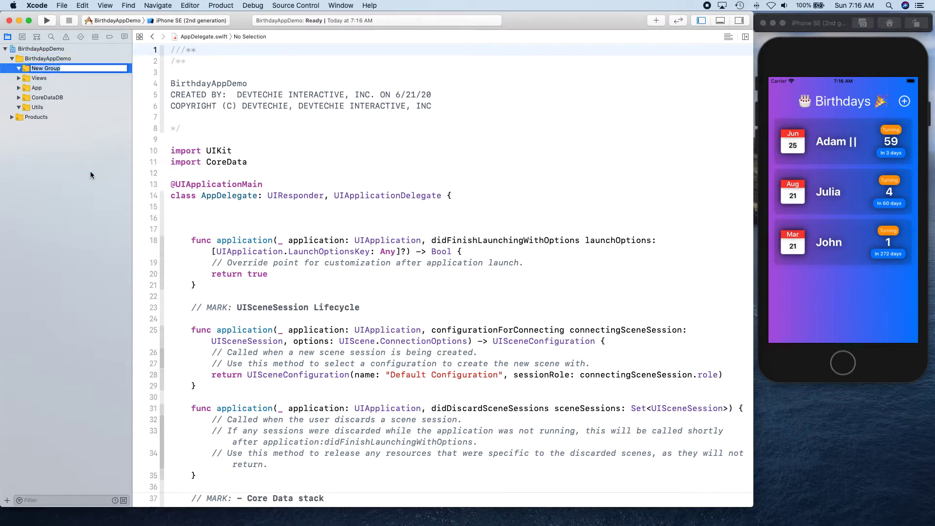
pyautogui.write('ViewModels')
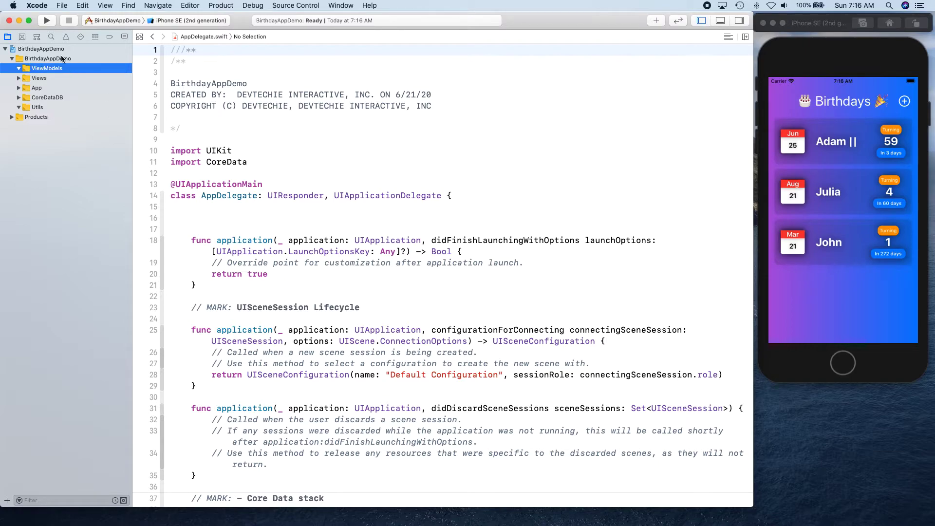
pyautogui.moveTo(53, 88)
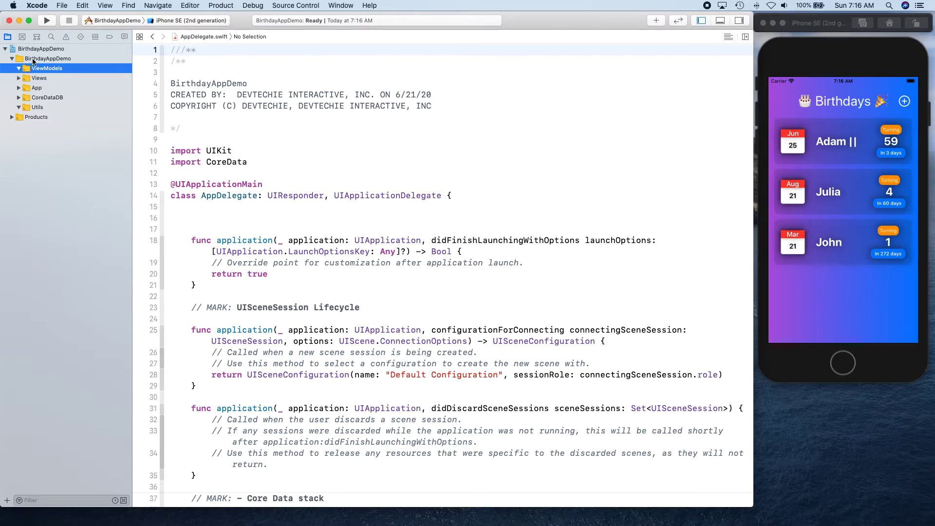
pyautogui.rightClick(41, 48)
pyautogui.write('Models')
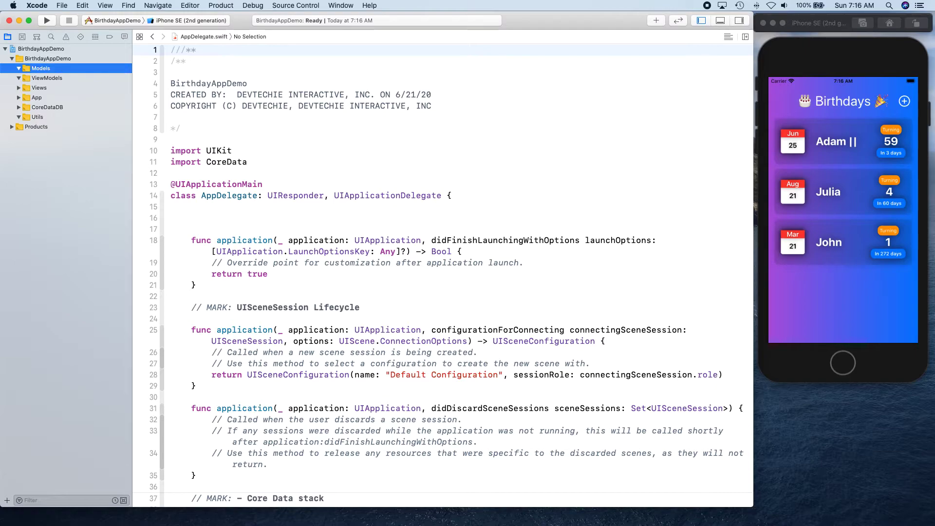
pyautogui.moveTo(56, 133)
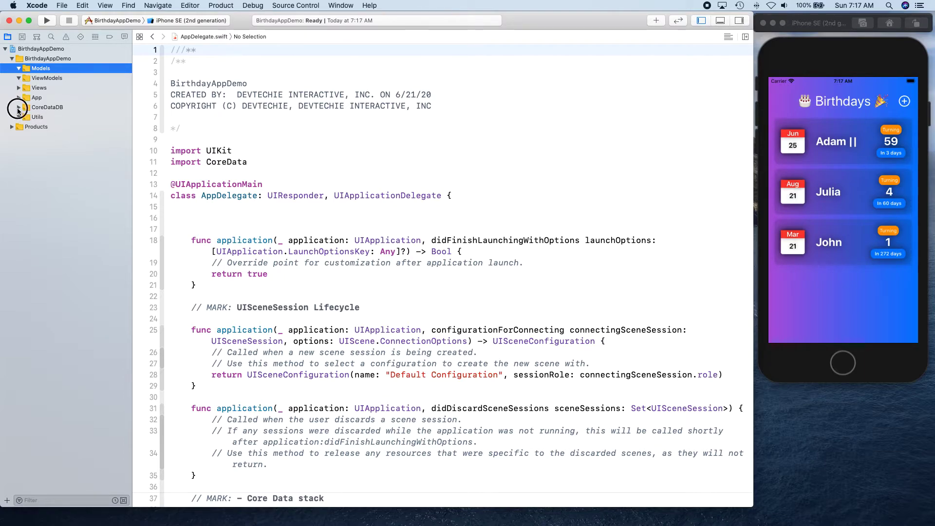
# Expand CoreDataDB and create the new Services group in BirthdayAppDemo
pyautogui.click(18, 107)
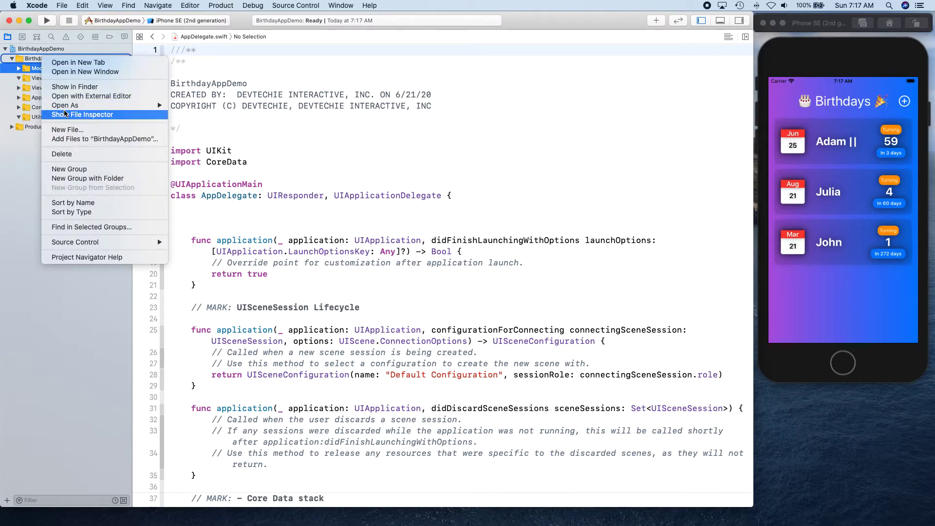
pyautogui.moveTo(69, 169)
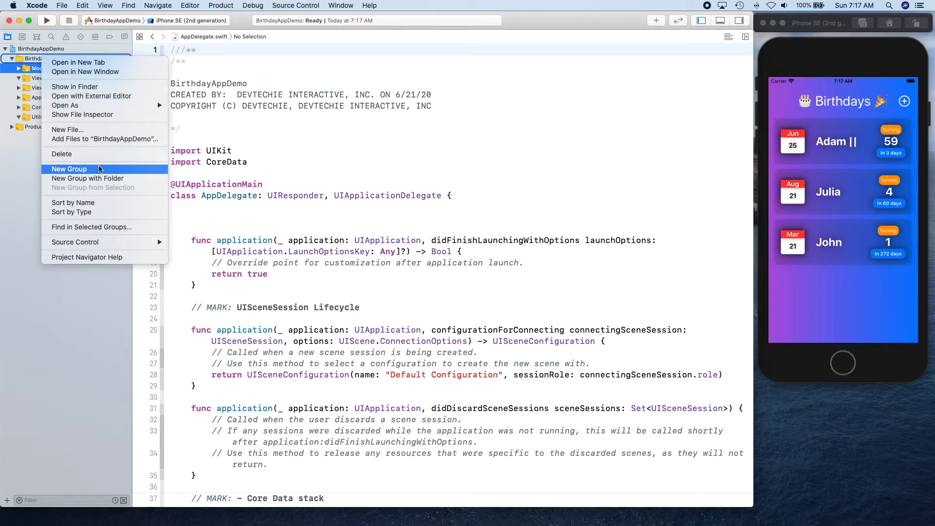
pyautogui.click(69, 169)
pyautogui.write('Services')
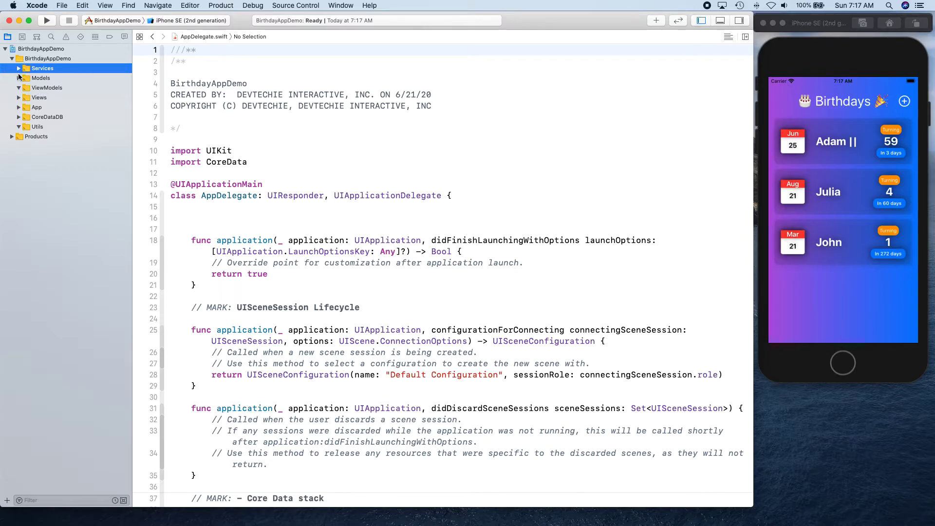
pyautogui.moveTo(30, 158)
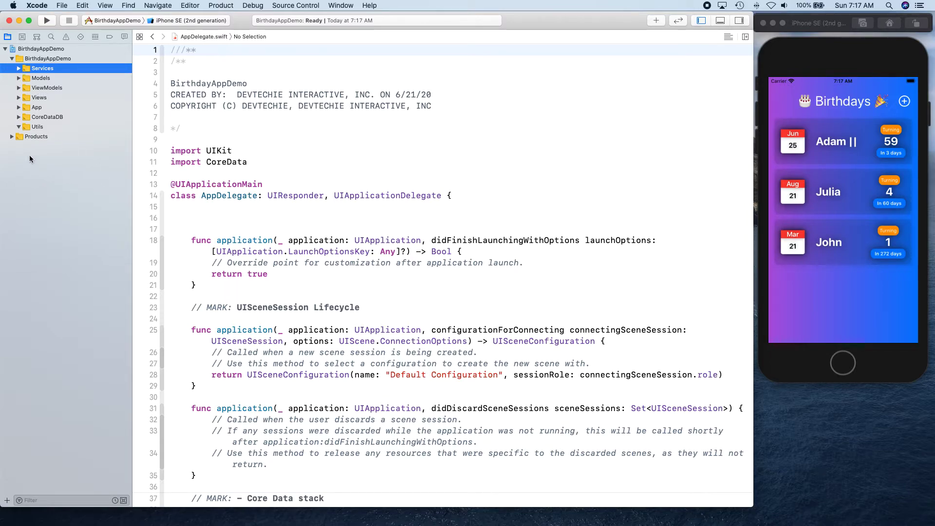
pyautogui.moveTo(76, 244)
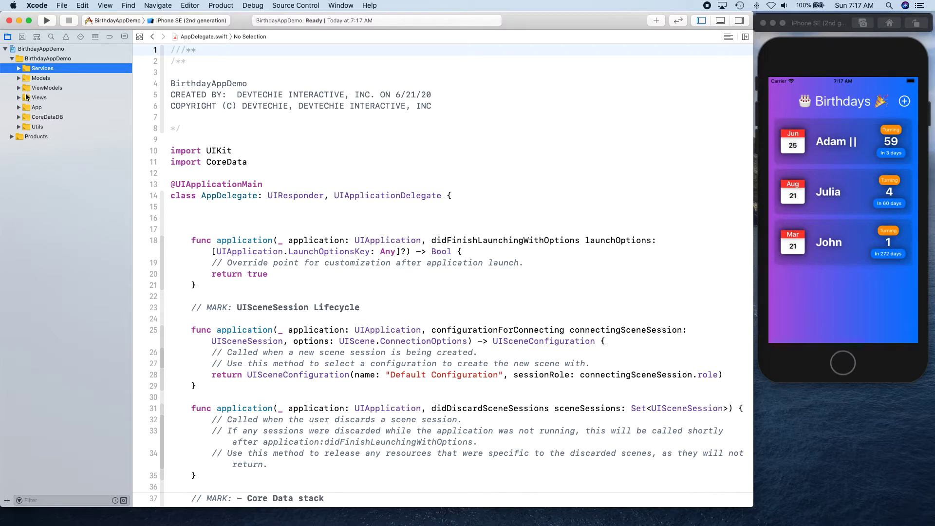
# Rename ContentView.swift in the Views group to BirthdayList.swift
pyautogui.click(39, 98)
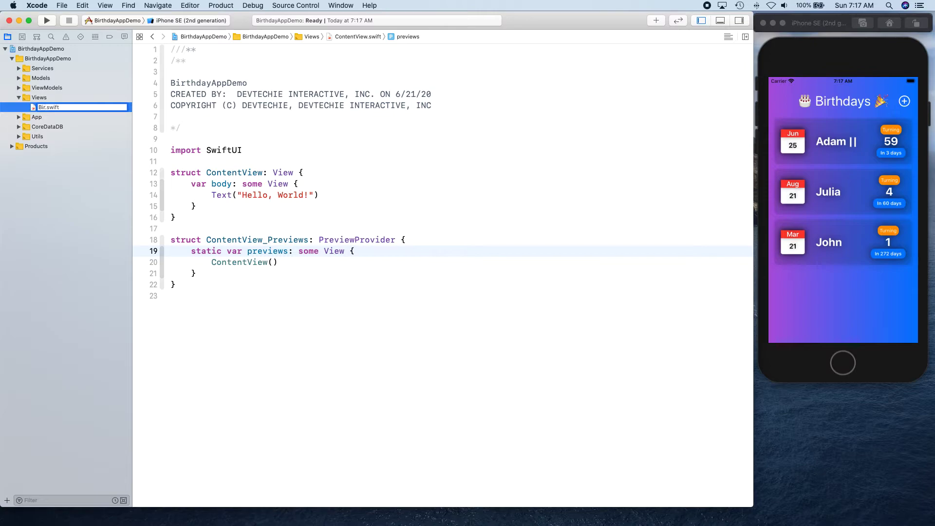
pyautogui.write('BirthdayList')
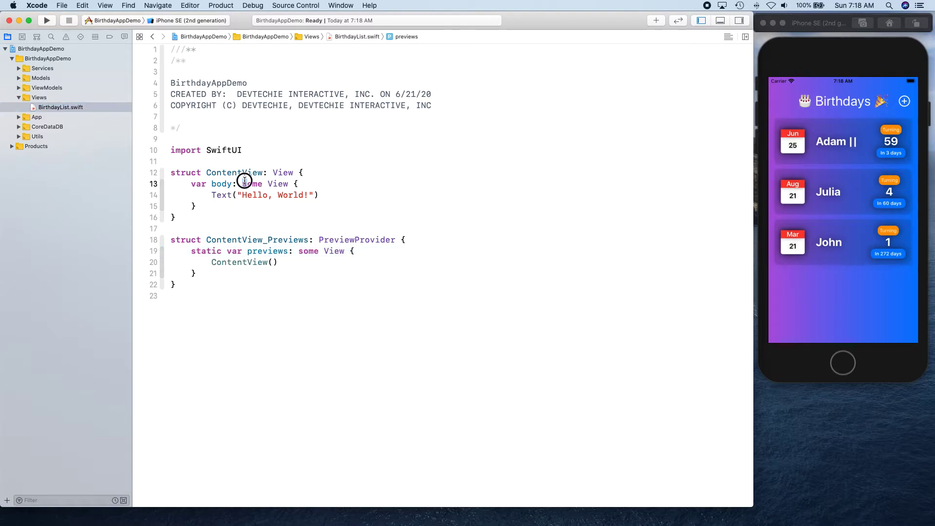
# Refactor-rename the ContentView struct to BirthdayList across the project
pyautogui.rightClick(234, 172)
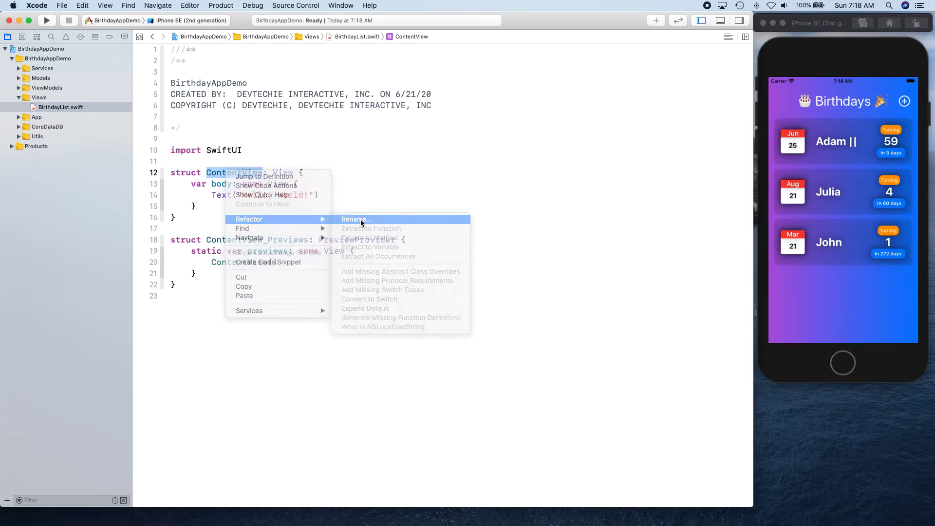
pyautogui.click(357, 219)
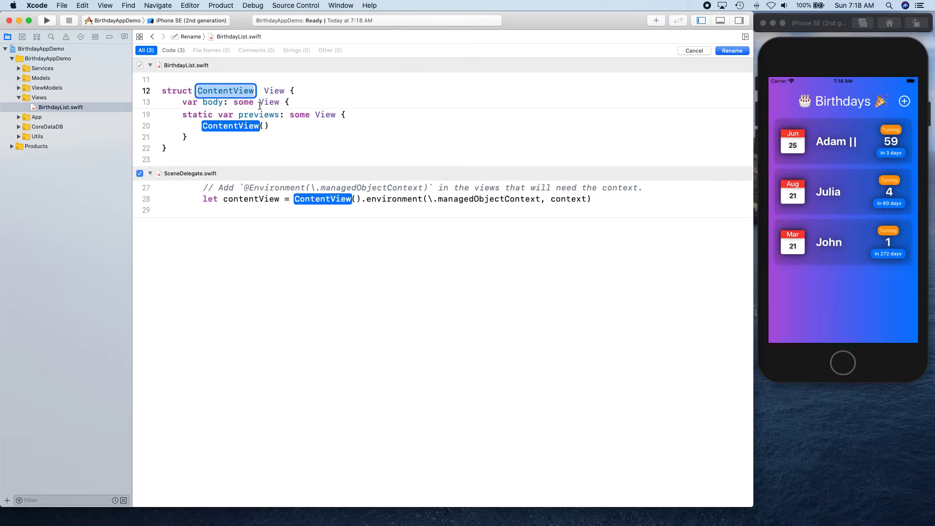
pyautogui.moveTo(268, 150)
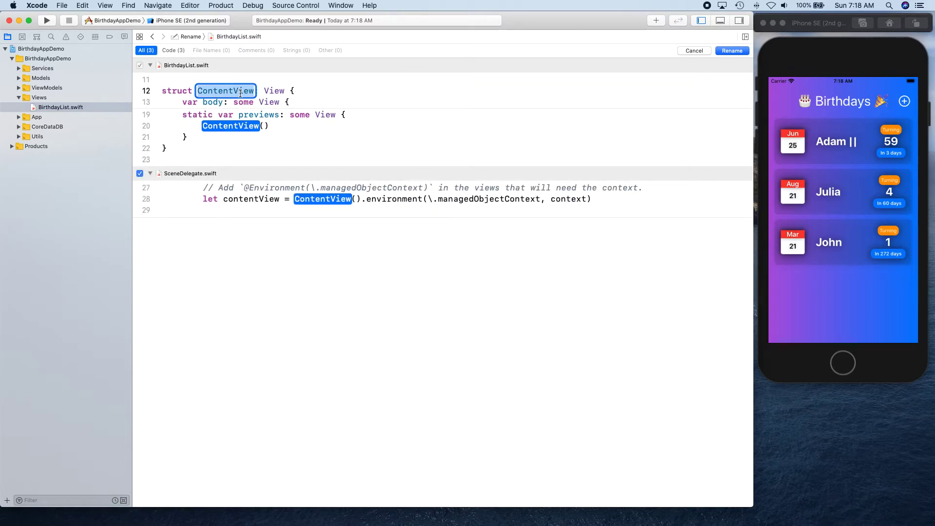
pyautogui.write('Bi')
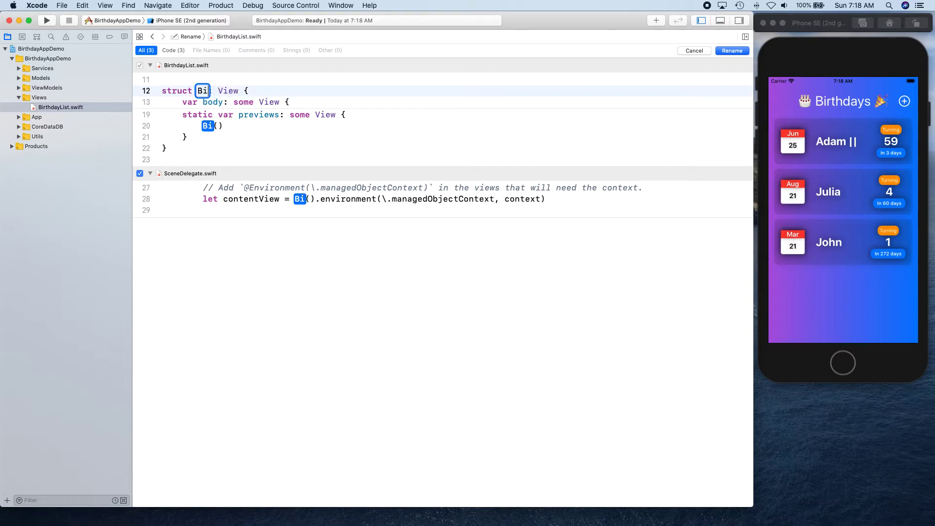
pyautogui.write('rthdayList')
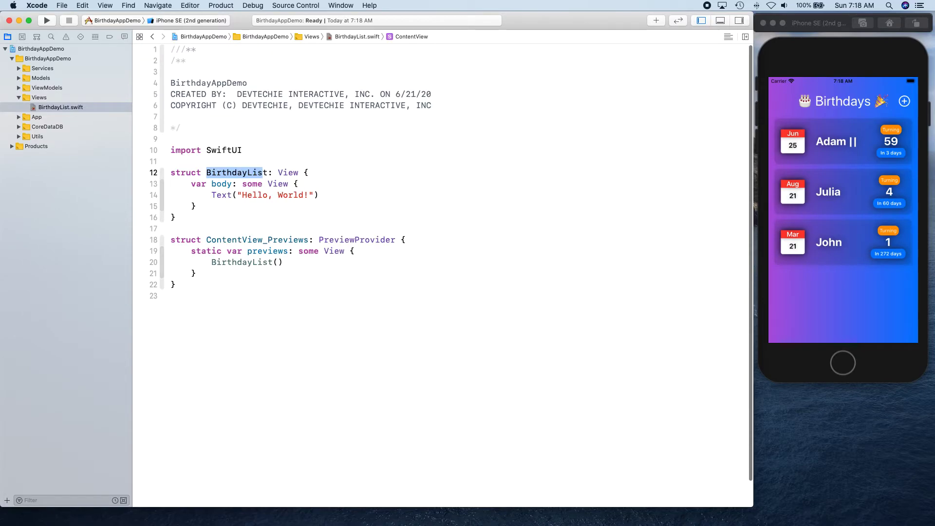
pyautogui.click(278, 184)
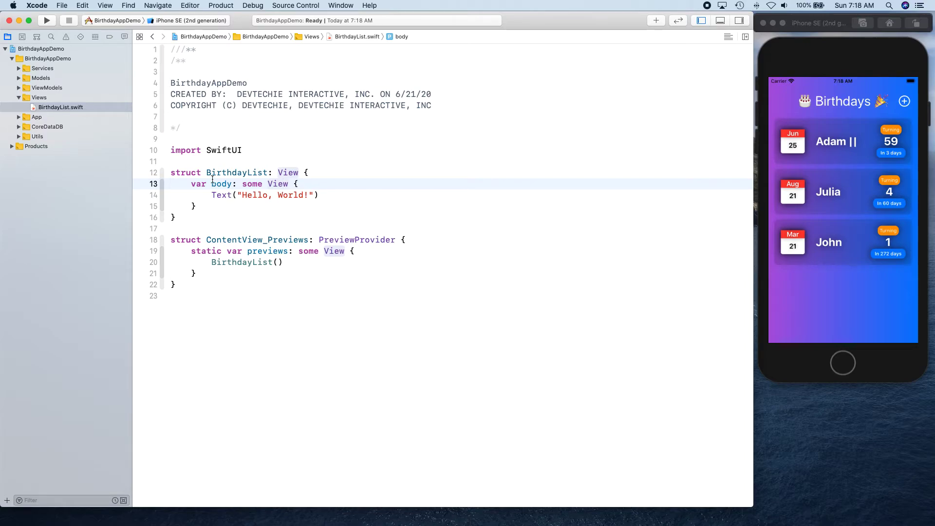
# Select ContentView in ContentView_Previews to rename it BirthdayList_Previews
pyautogui.doubleClick(238, 172)
pyautogui.write('BirthdayLis')
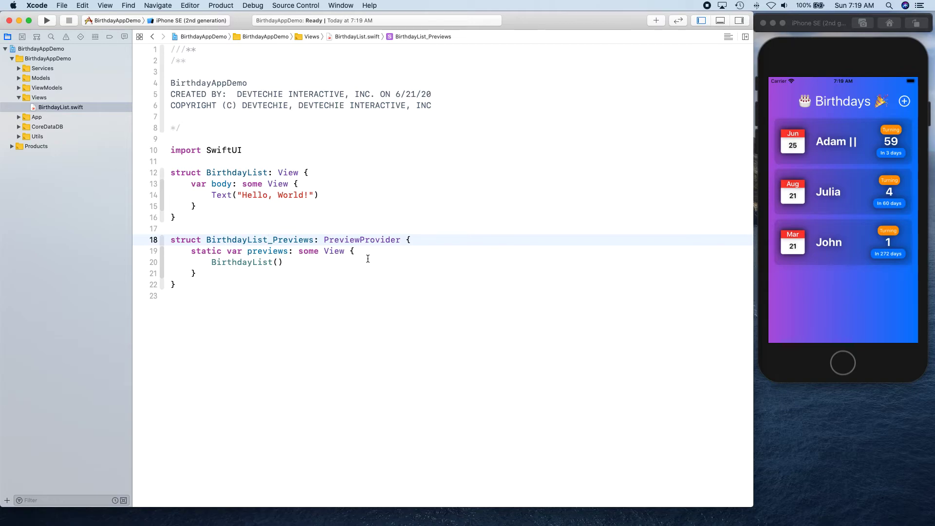
pyautogui.click(268, 240)
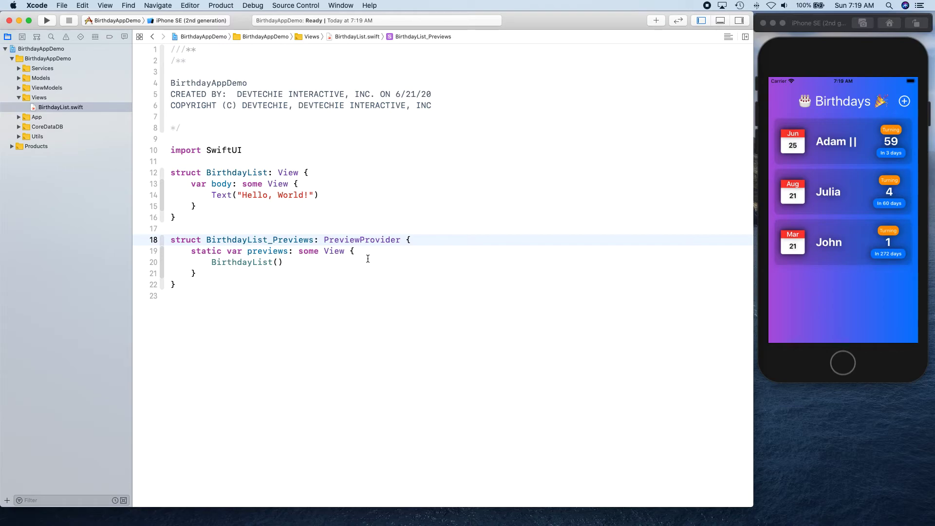
pyautogui.moveTo(321, 329)
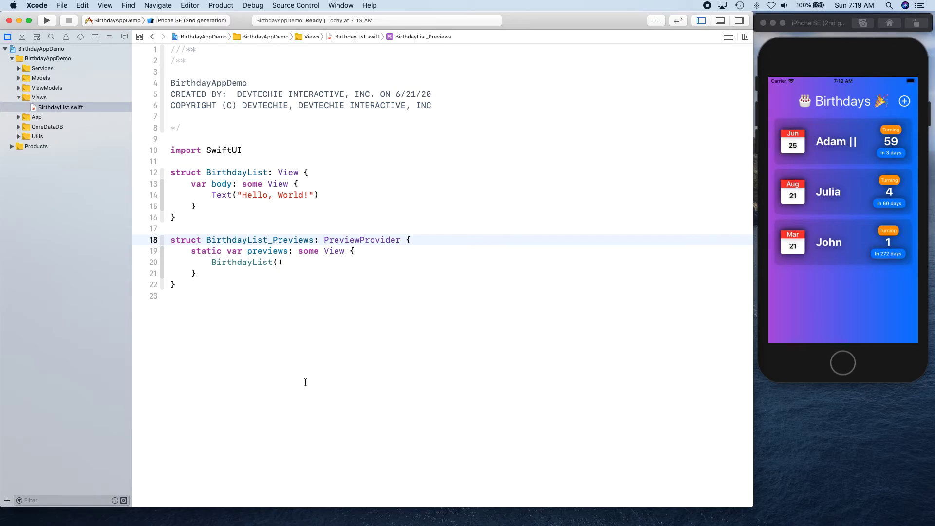
pyautogui.moveTo(297, 372)
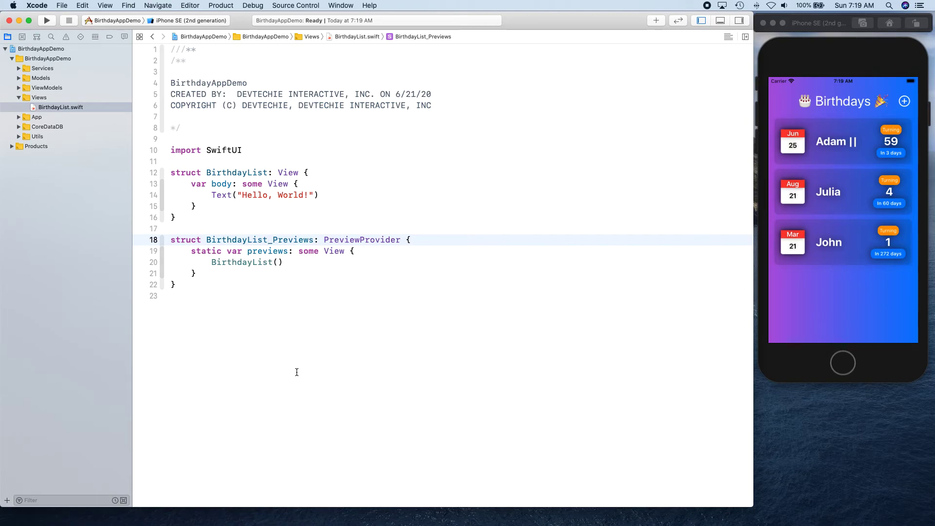
pyautogui.moveTo(253, 101)
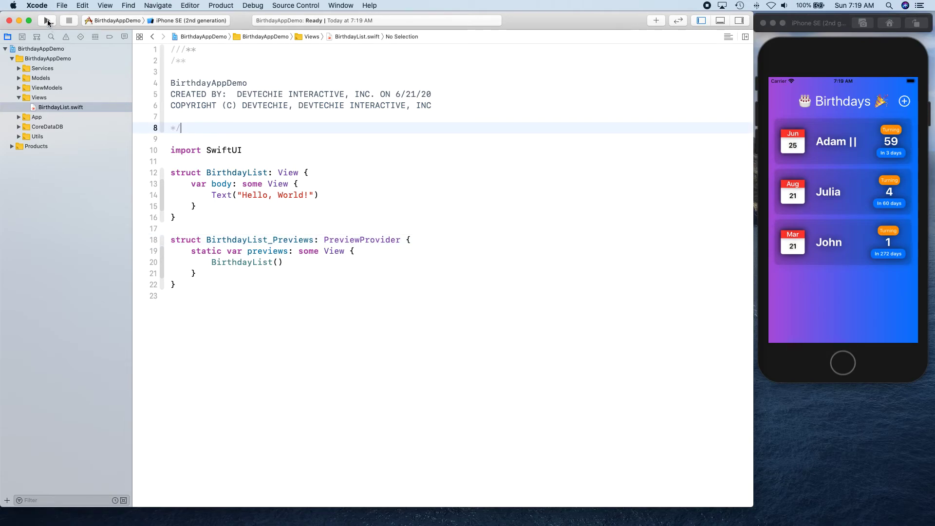
# Run the app, change the greeting text to 'Hello, DevTechie!', and run again
pyautogui.click(47, 21)
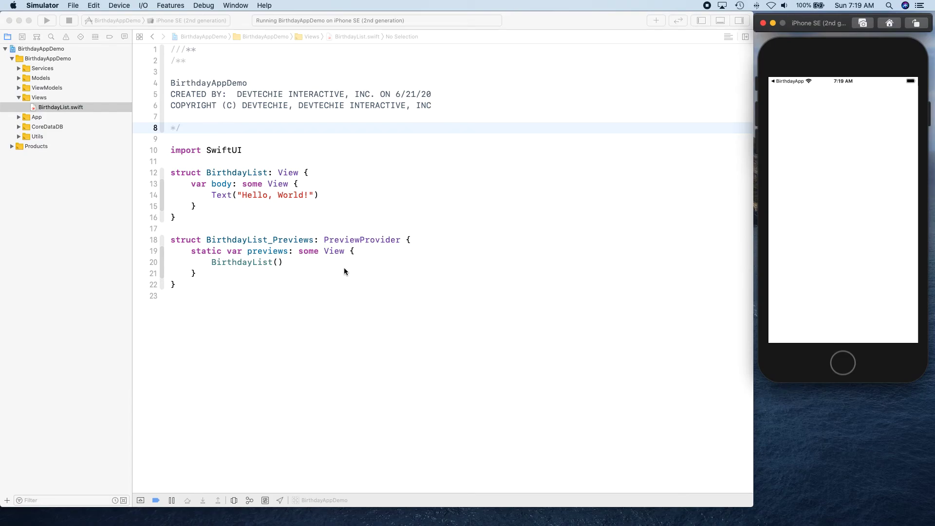
pyautogui.moveTo(870, 274)
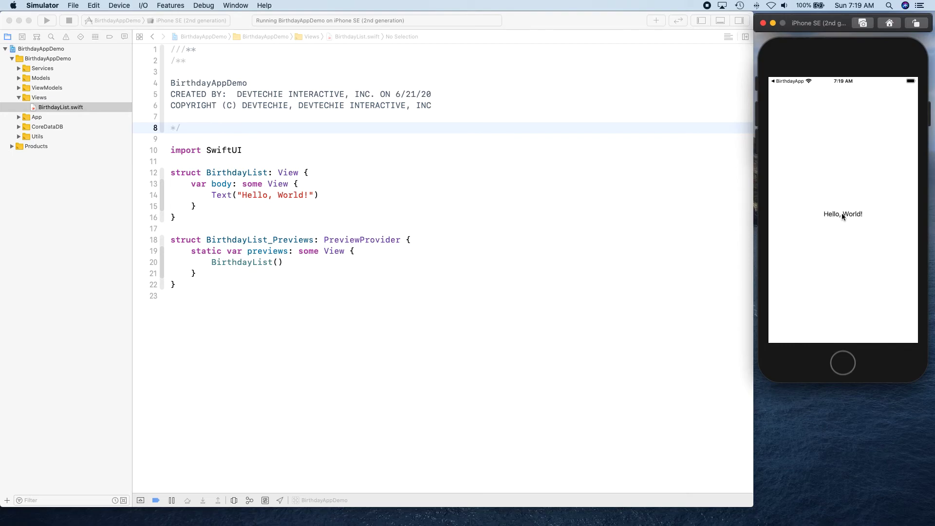
pyautogui.moveTo(835, 227)
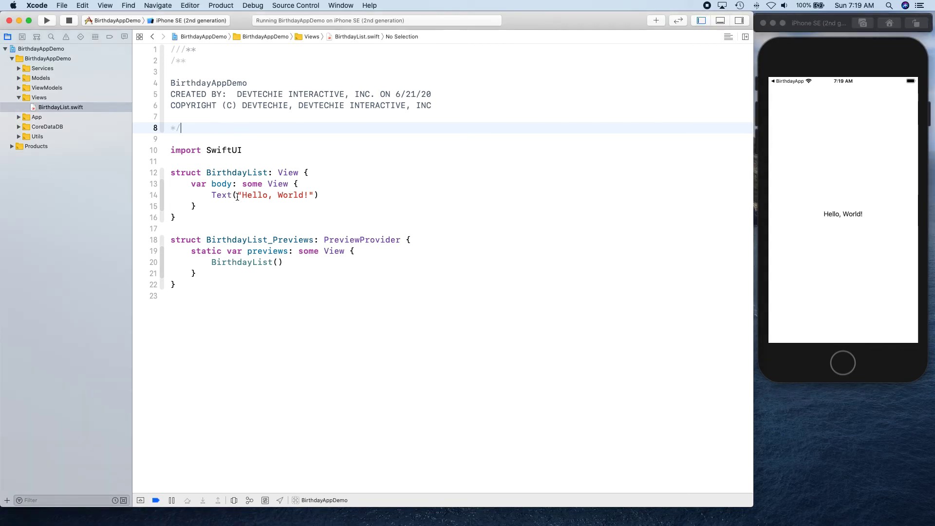
pyautogui.write('Dev')
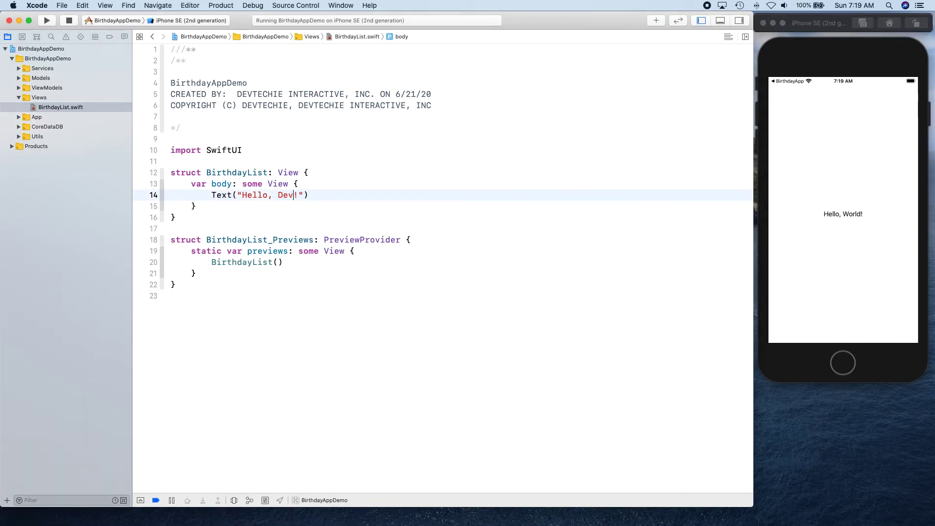
pyautogui.write('Techie')
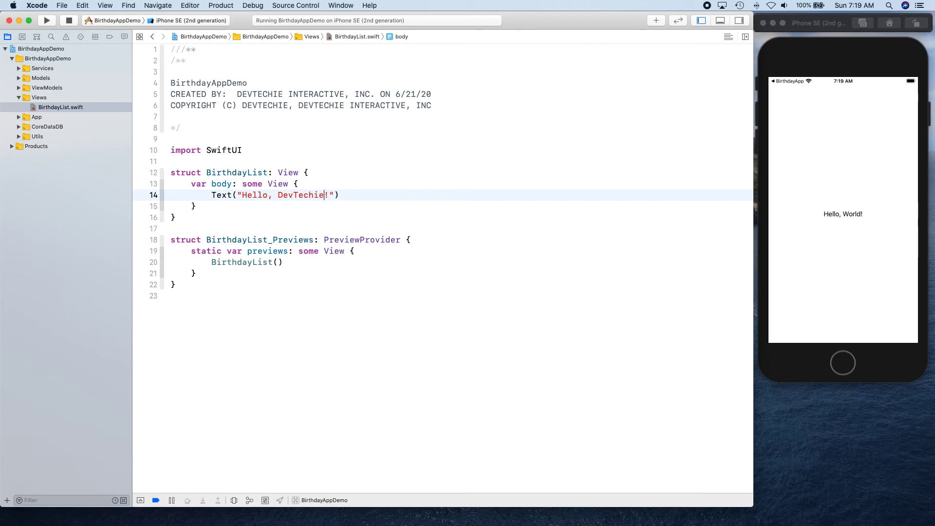
pyautogui.click(47, 20)
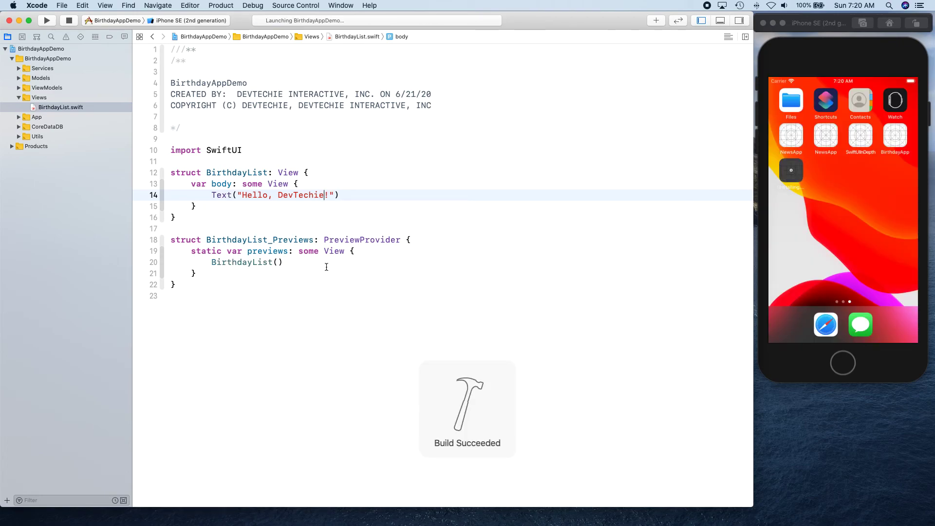